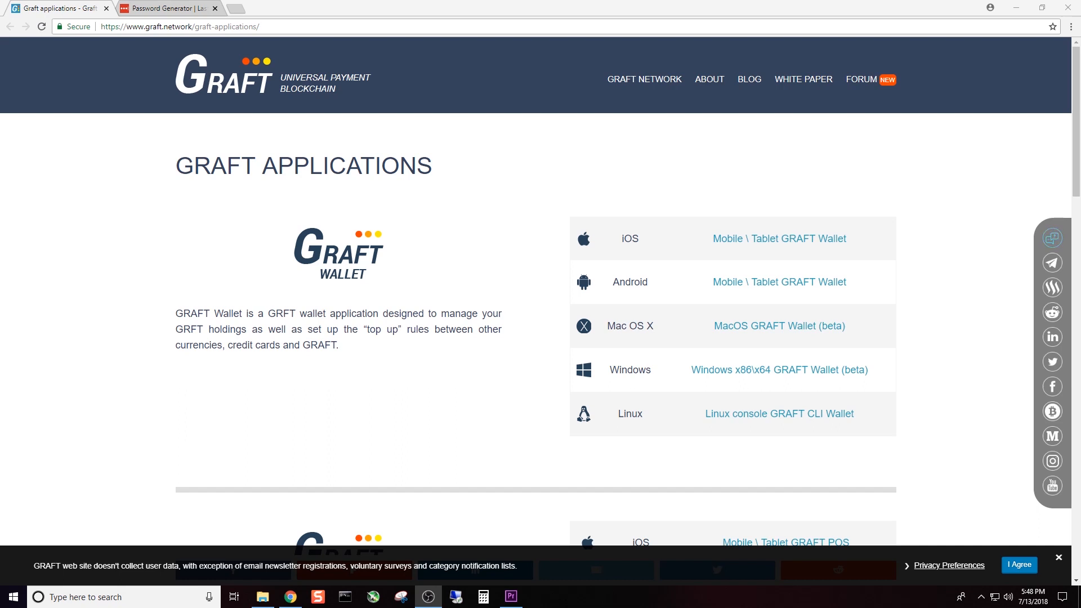
mouse_move(793, 429)
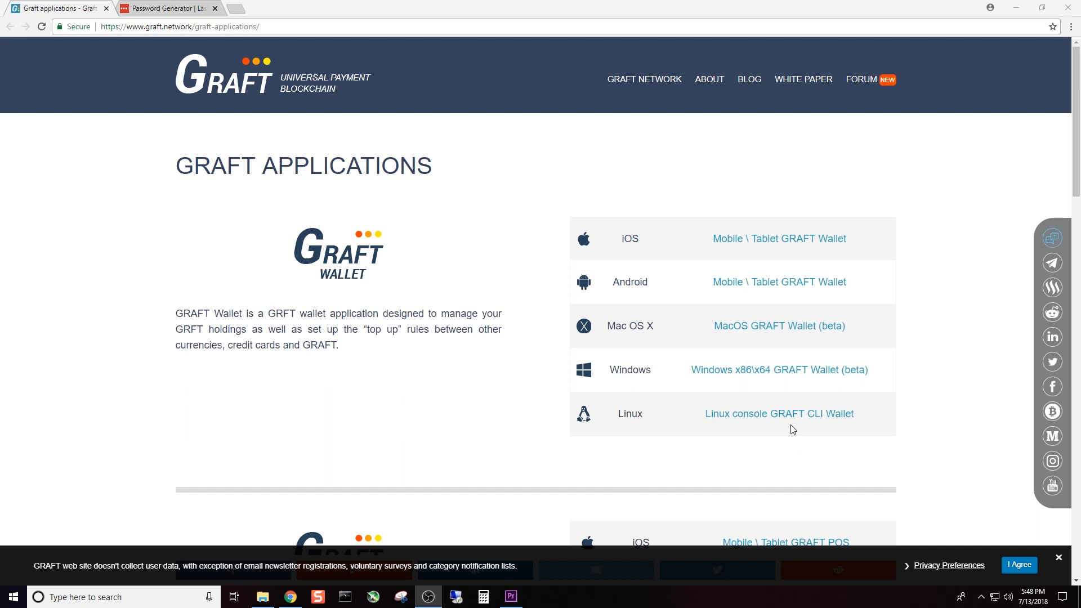
Search 'dow' to reach Downloads and launch the GraftWallet.exe installer.
scroll(down, 3)
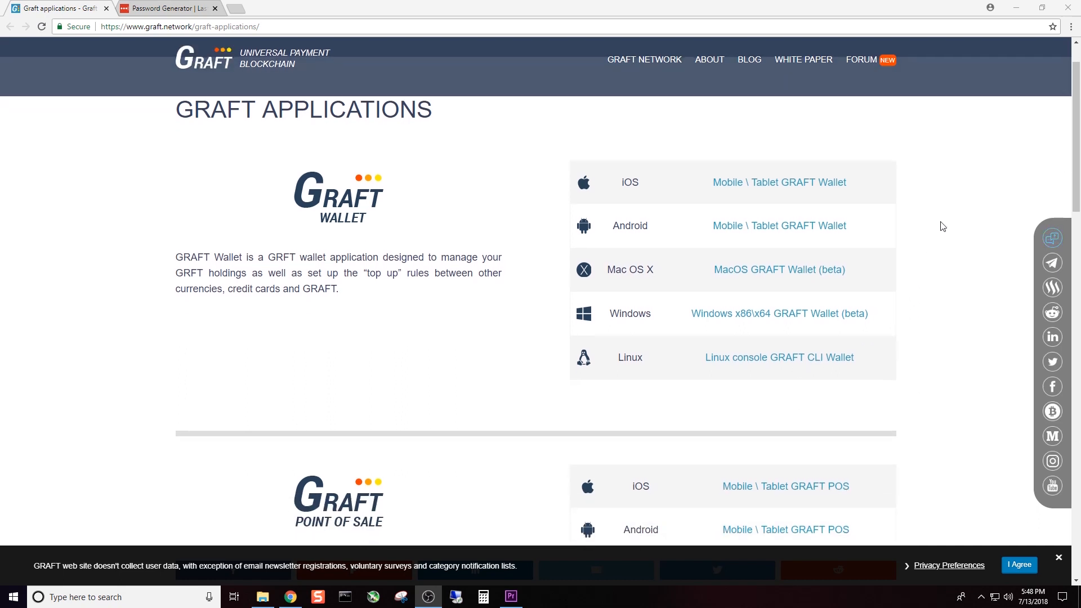
mouse_move(884, 240)
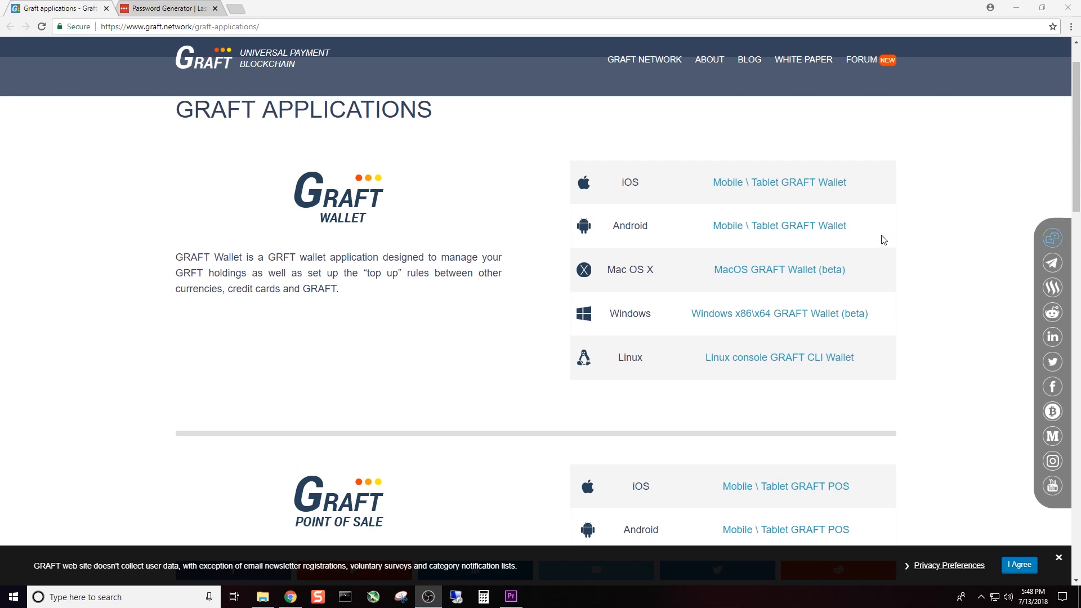
mouse_move(867, 294)
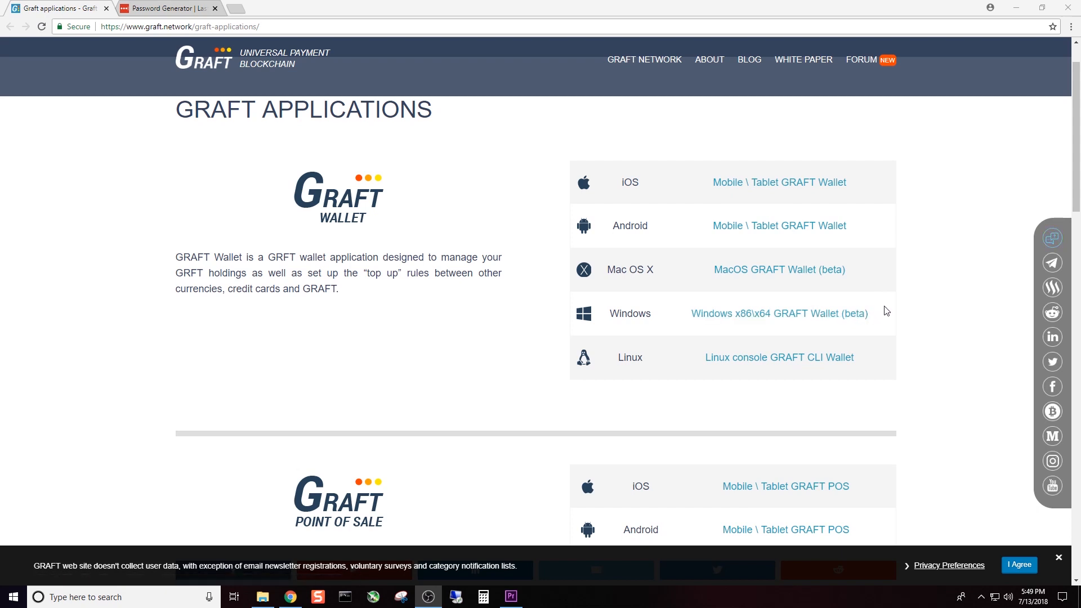
mouse_move(887, 307)
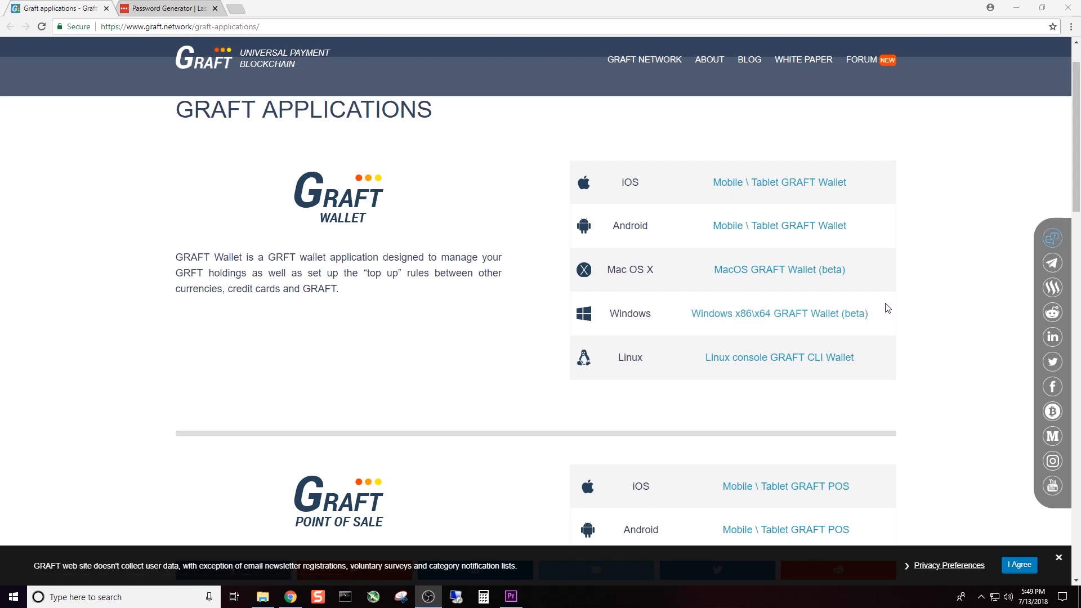
scroll(down, 3)
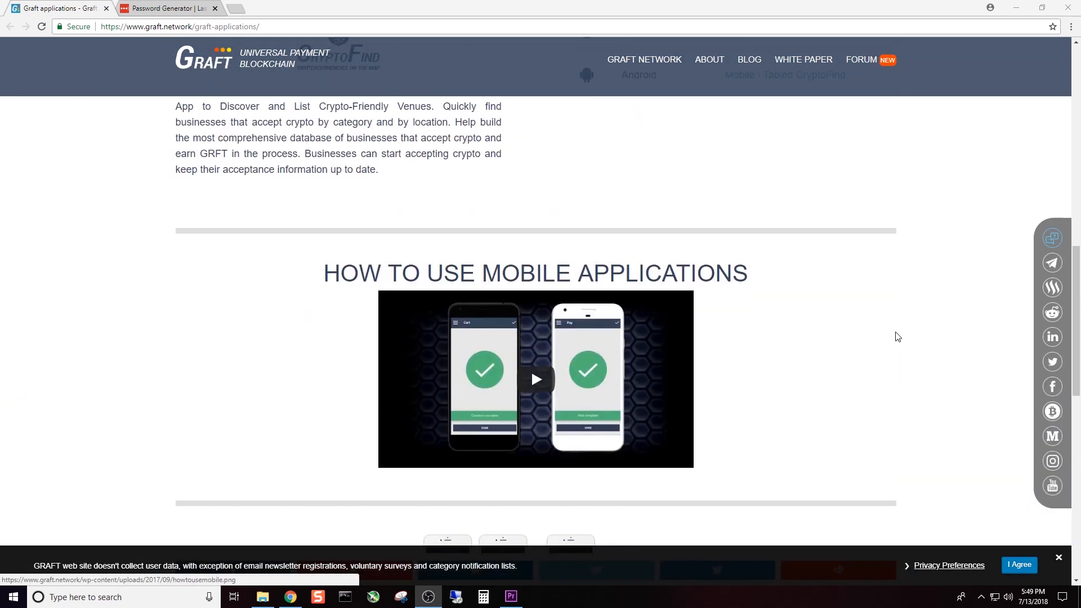
scroll(up, 3)
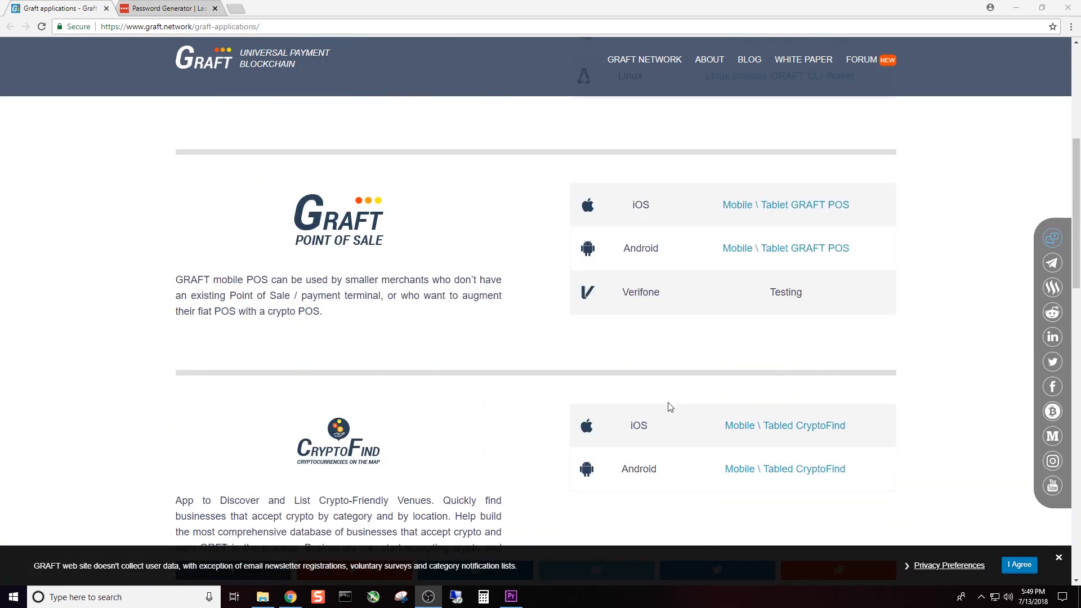
mouse_move(329, 482)
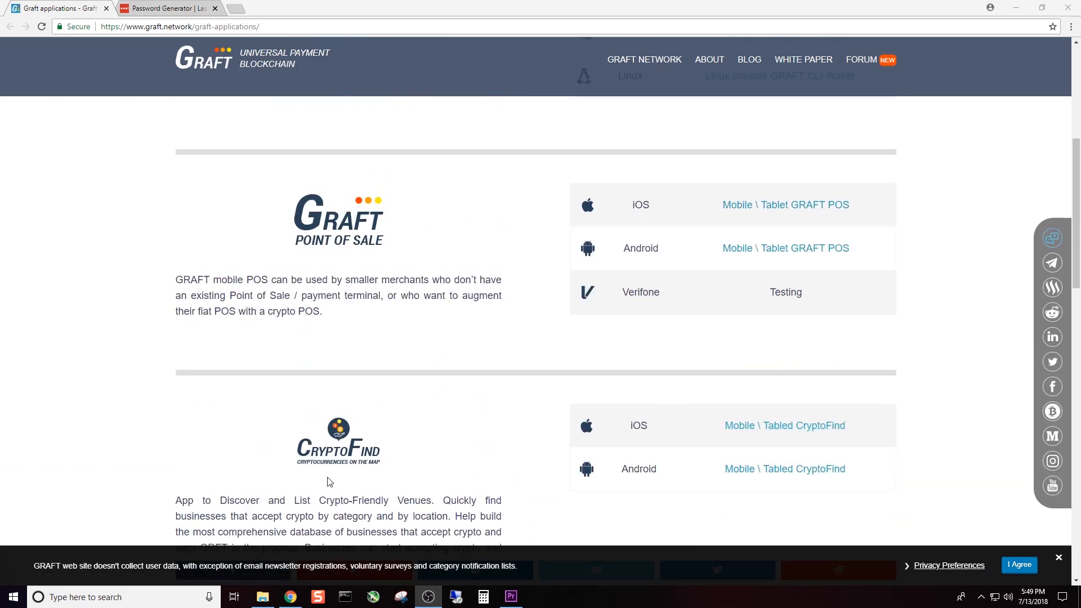
scroll(up, 3)
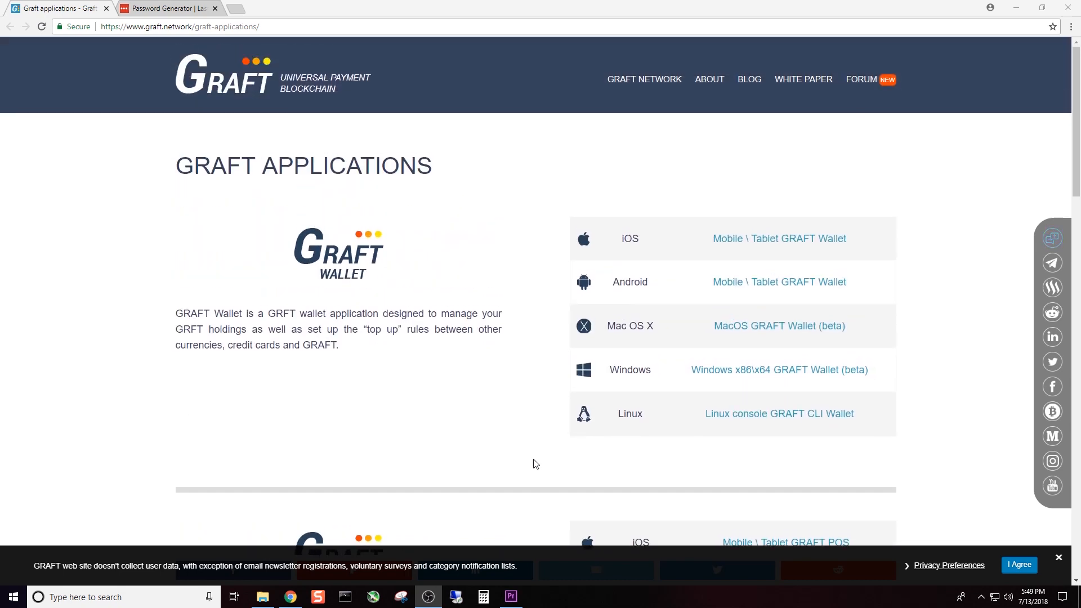
mouse_move(711, 372)
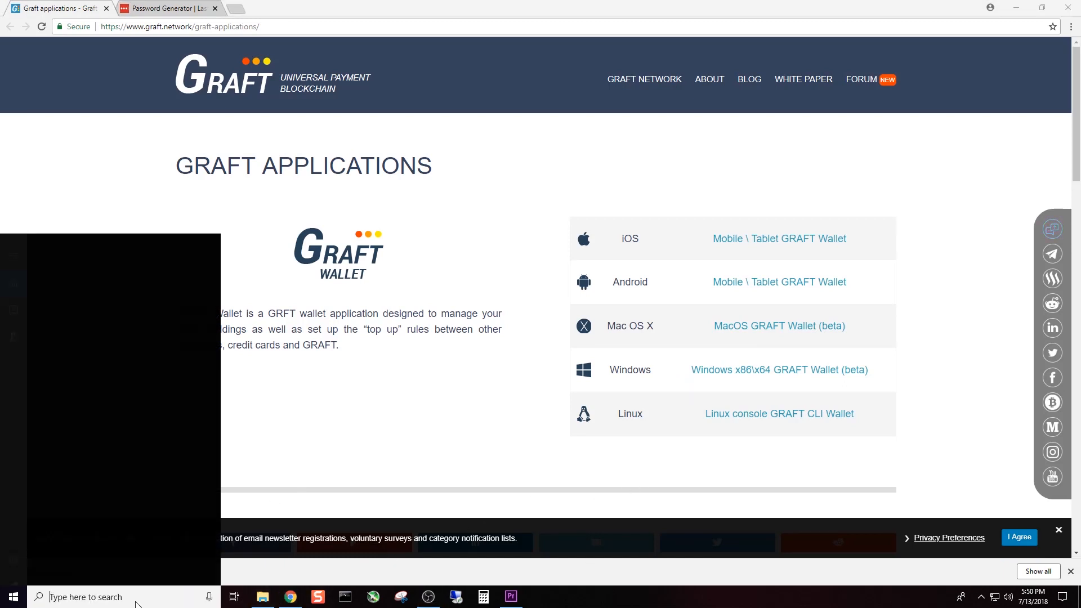
text(dow)
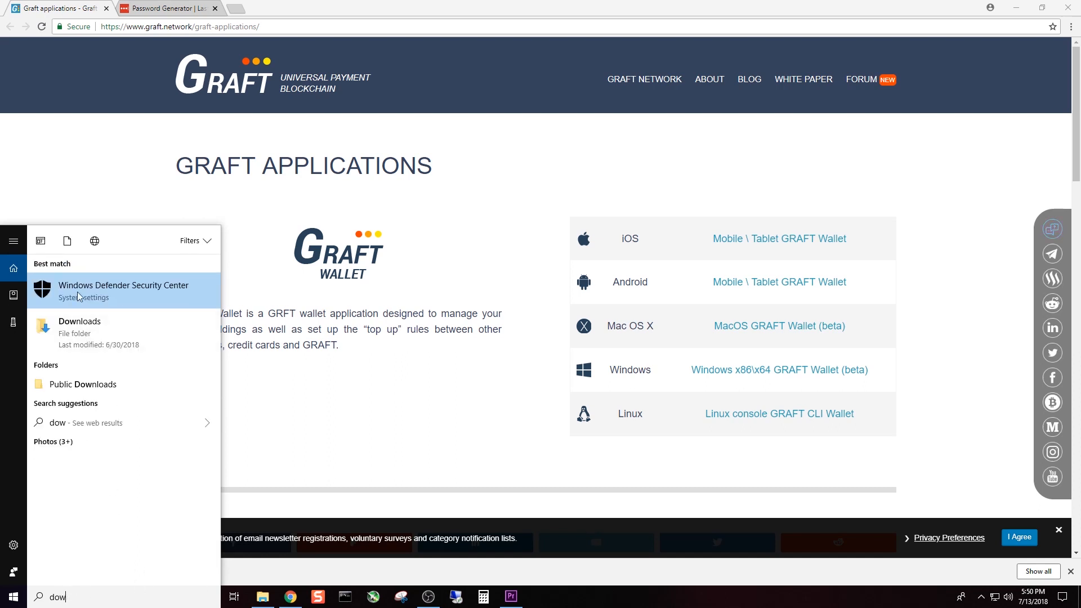
click(79, 321)
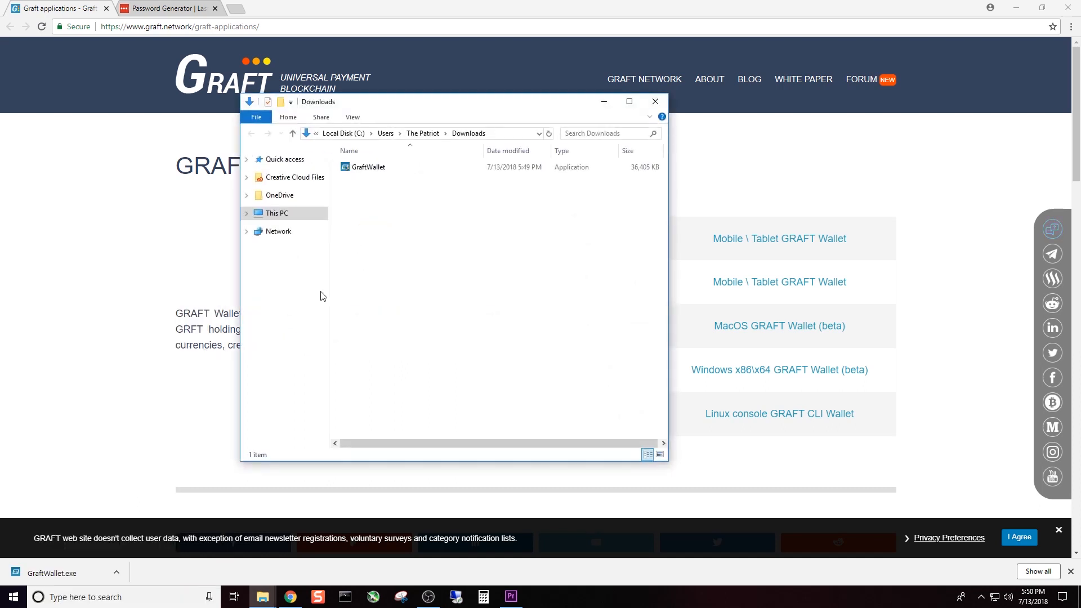
mouse_move(377, 170)
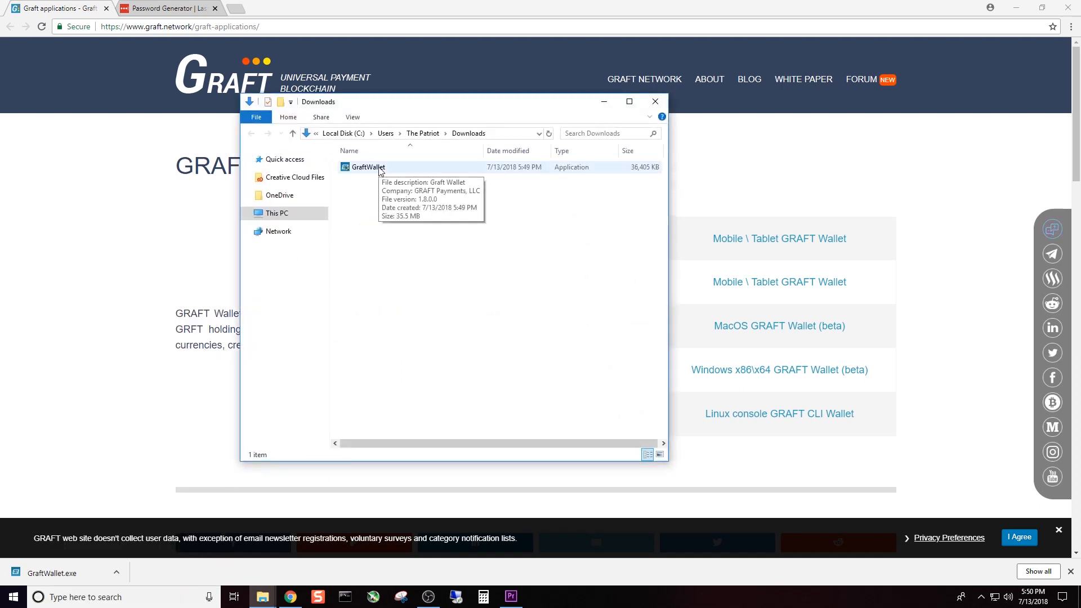
mouse_move(1016, 7)
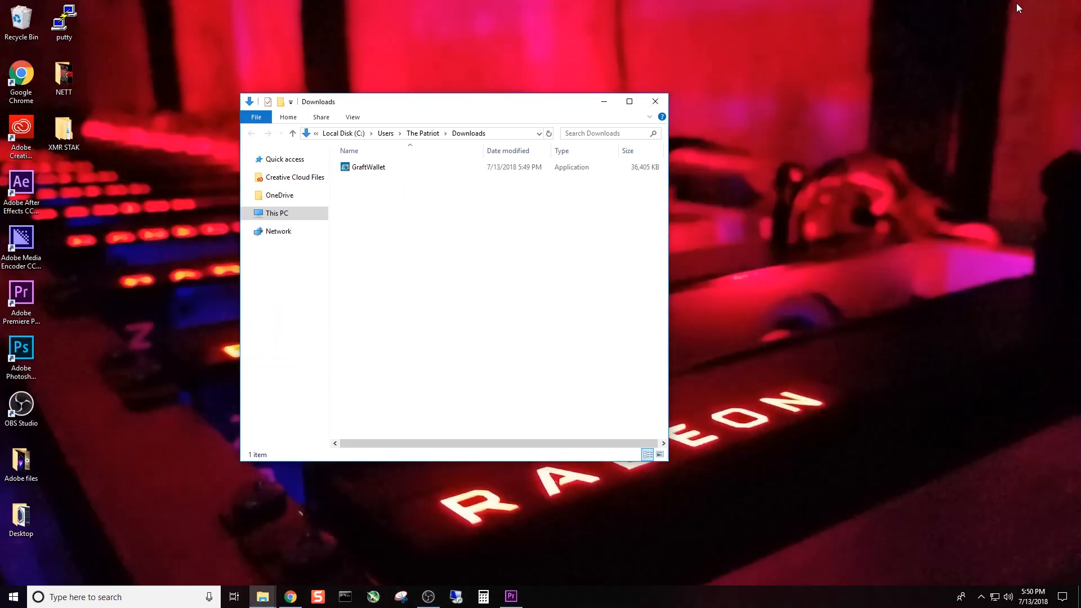
click(366, 167)
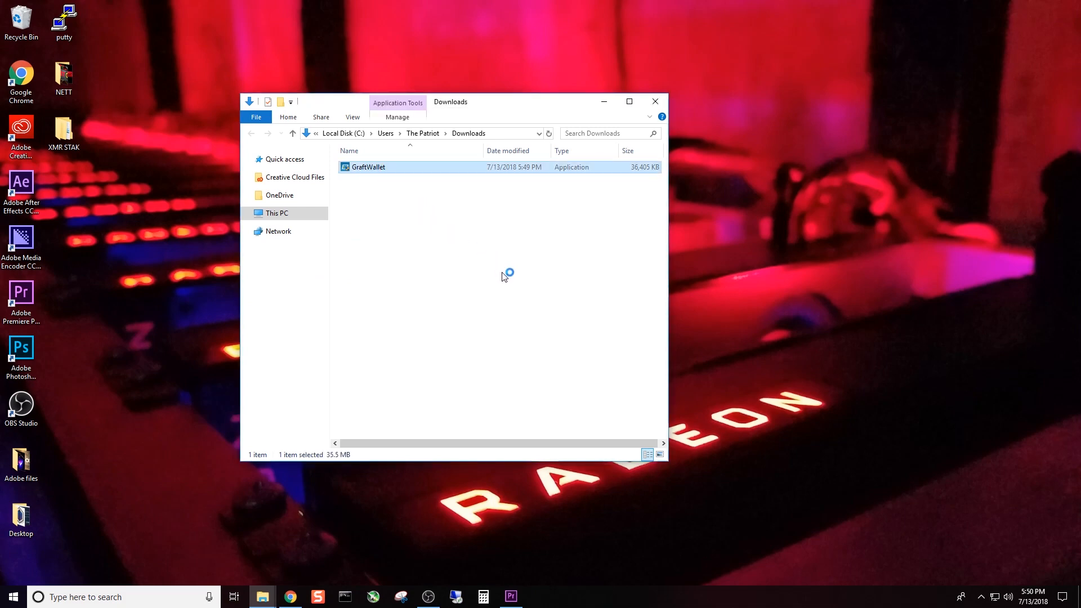
double_click(367, 167)
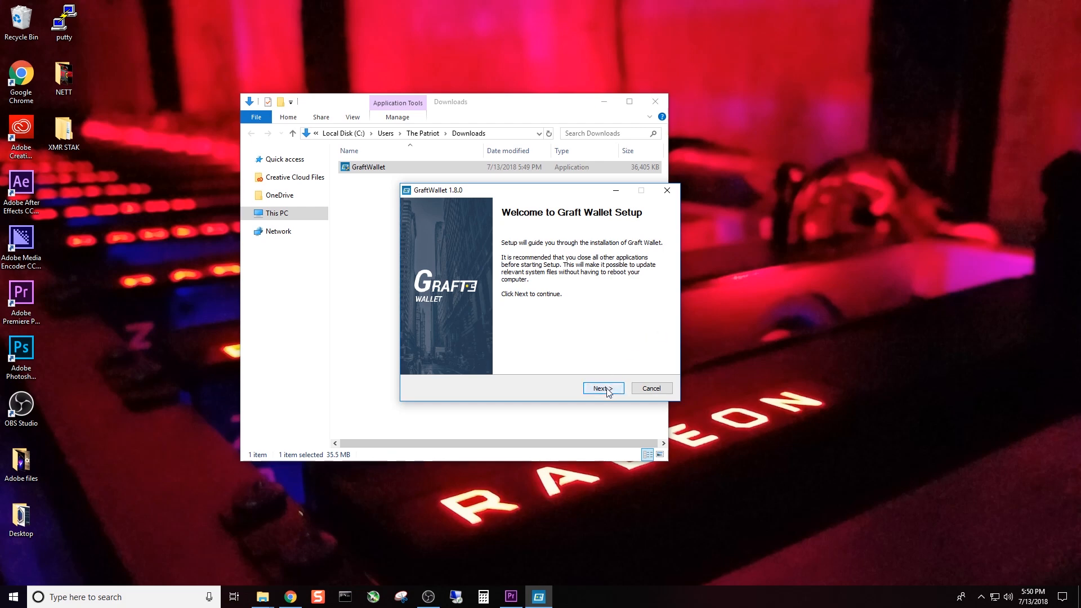
Pass the Graft Wallet 1.8.0 welcome page and accept the license agreement.
click(603, 388)
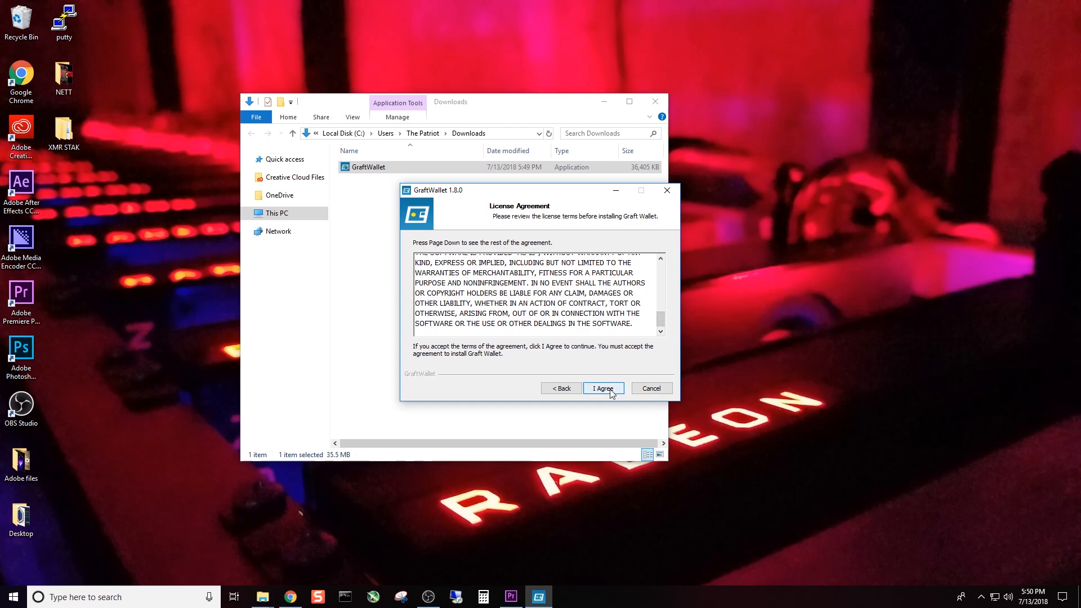
click(603, 388)
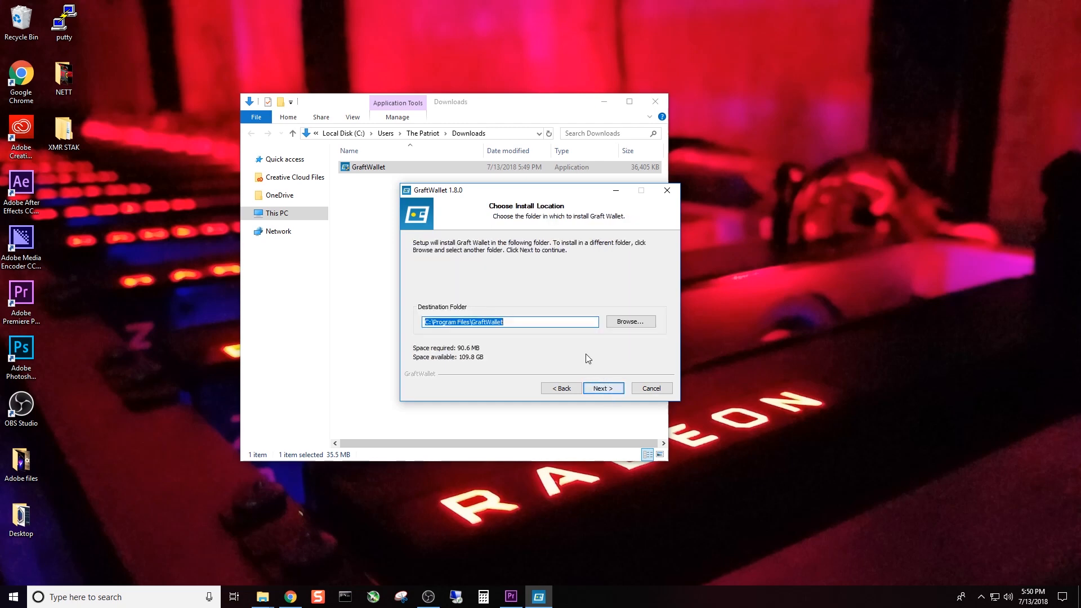
Set the install destination to Desktop\GraftWallet, removing the duplicated Desktop, and continue.
click(630, 321)
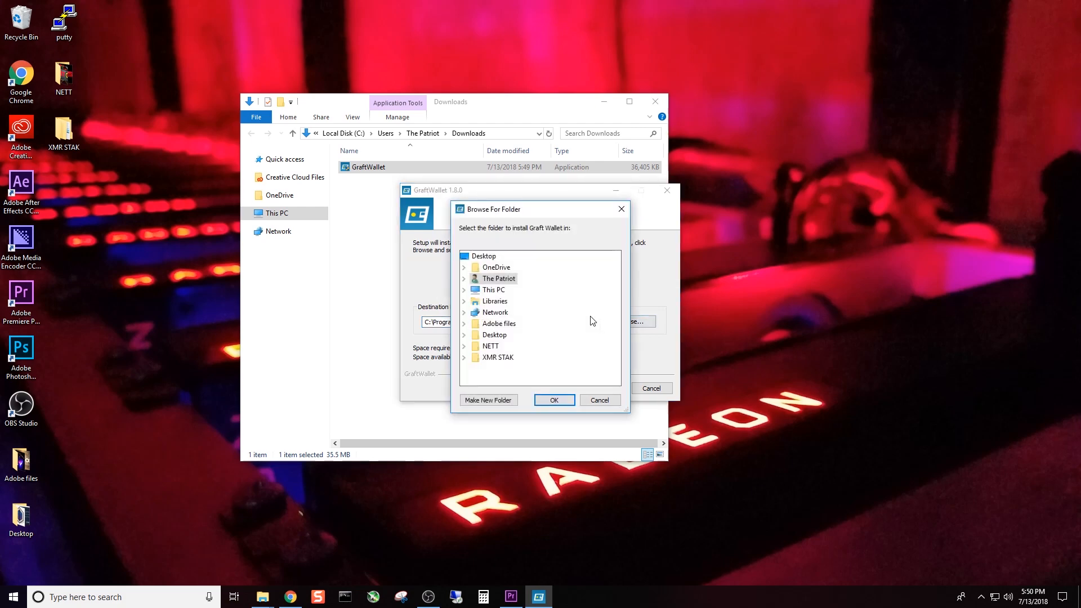
mouse_move(554, 301)
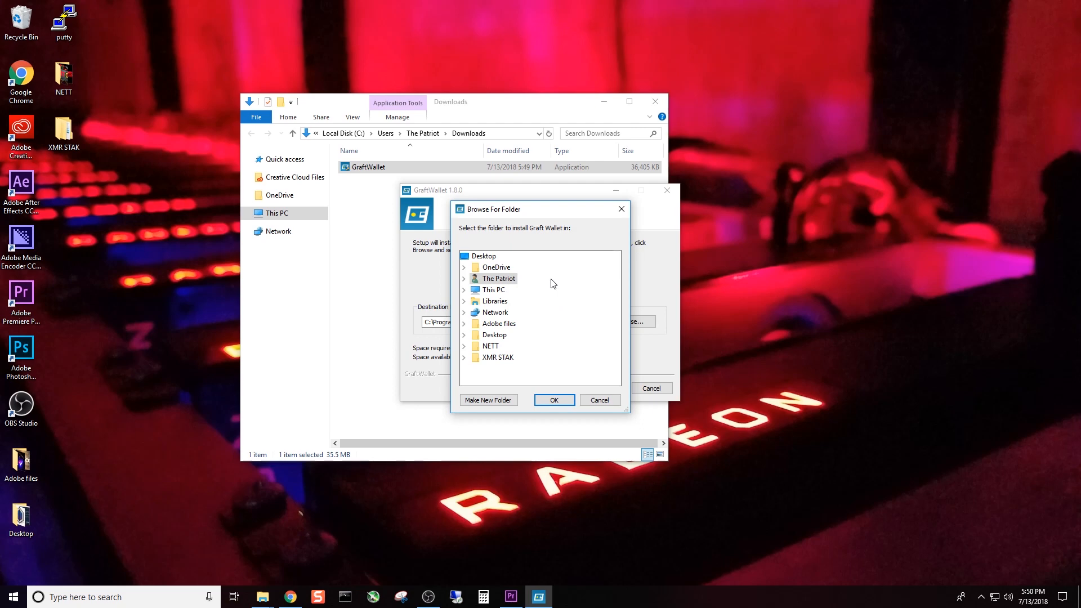
click(465, 335)
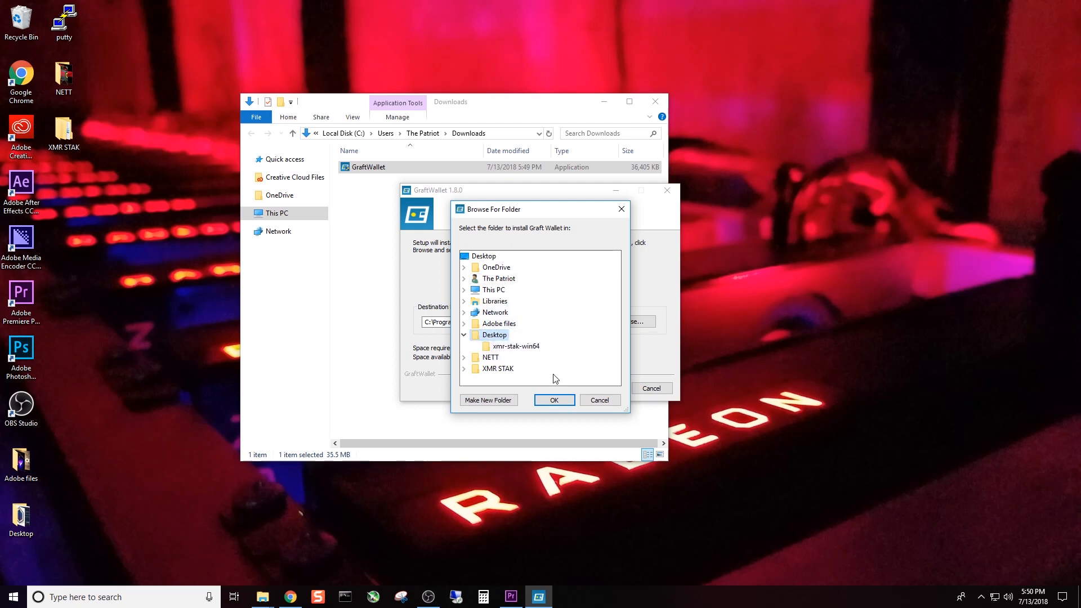
mouse_move(559, 394)
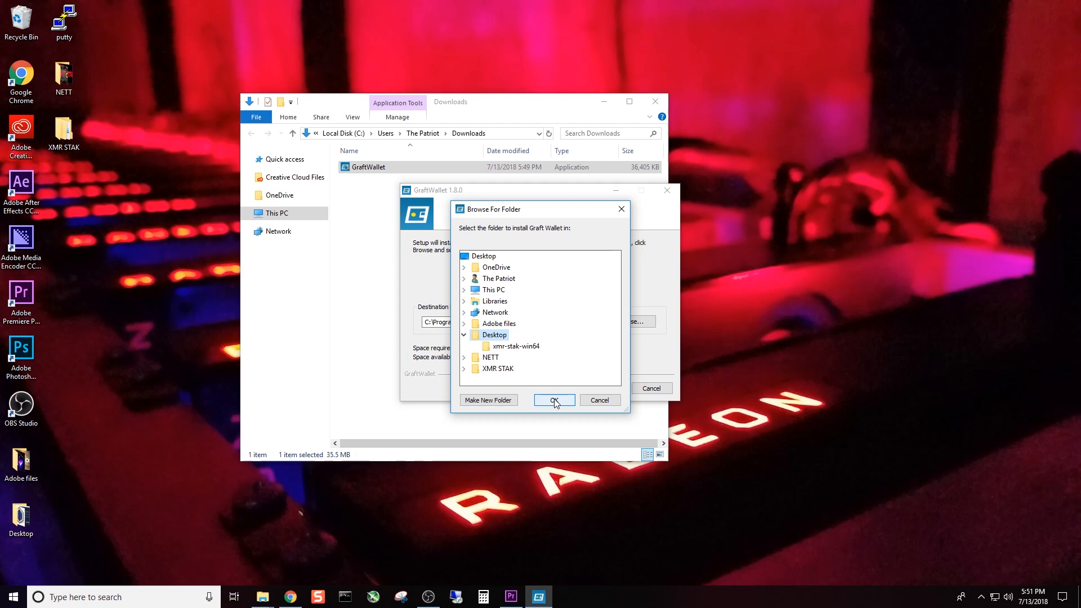
click(554, 400)
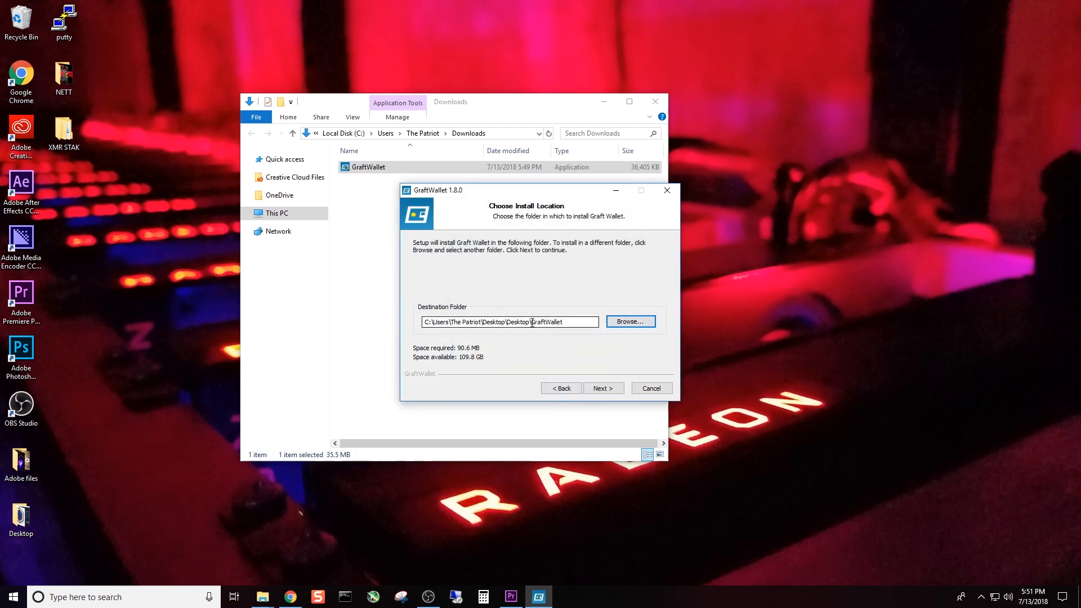
double_click(519, 322)
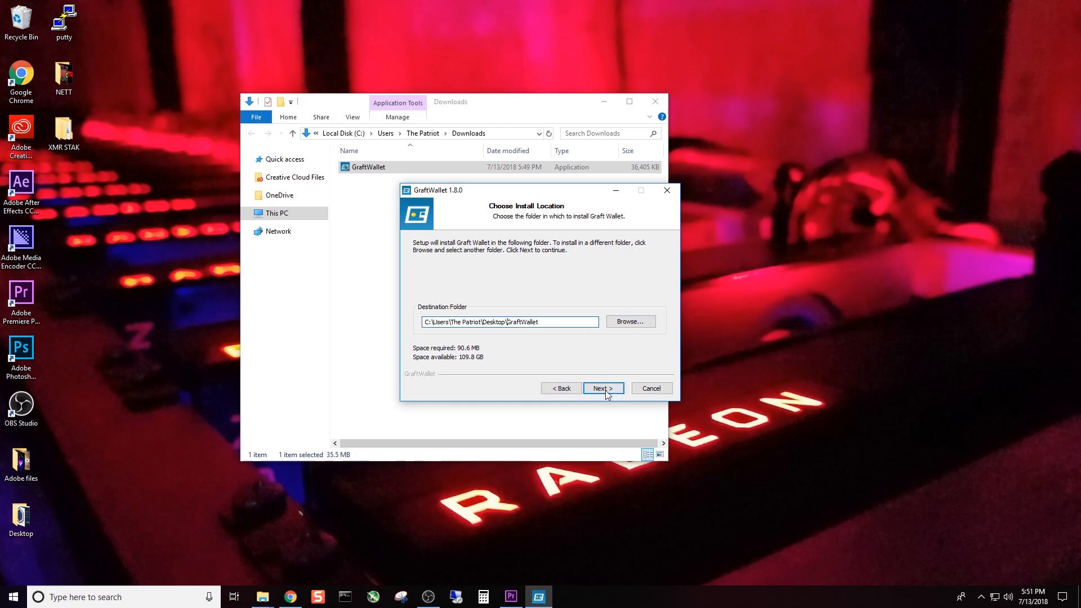
click(603, 388)
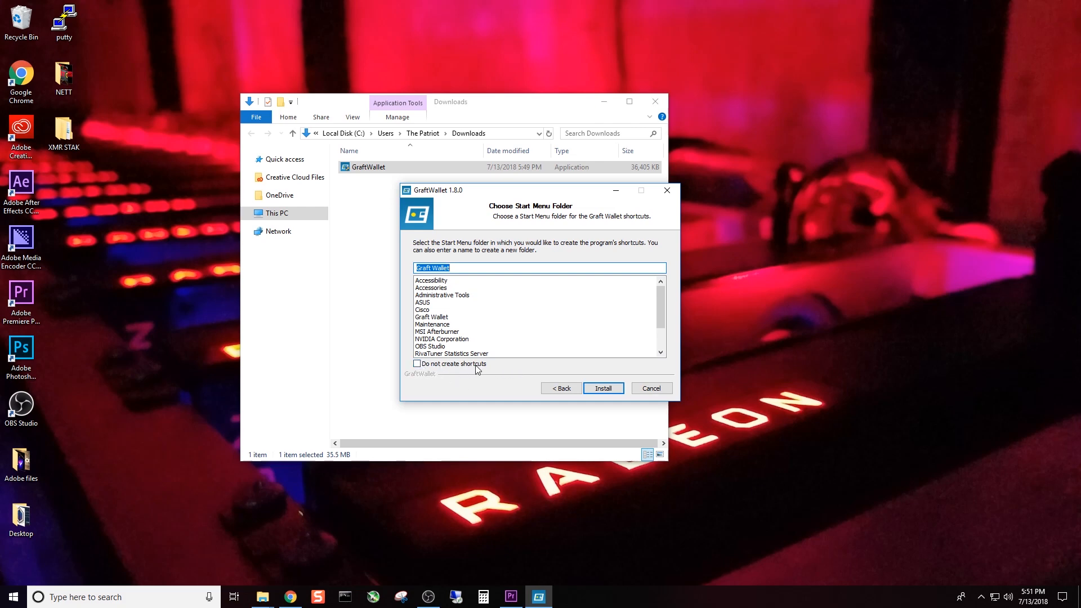
Install Graft Wallet with 'Do not create shortcuts' checked.
click(417, 364)
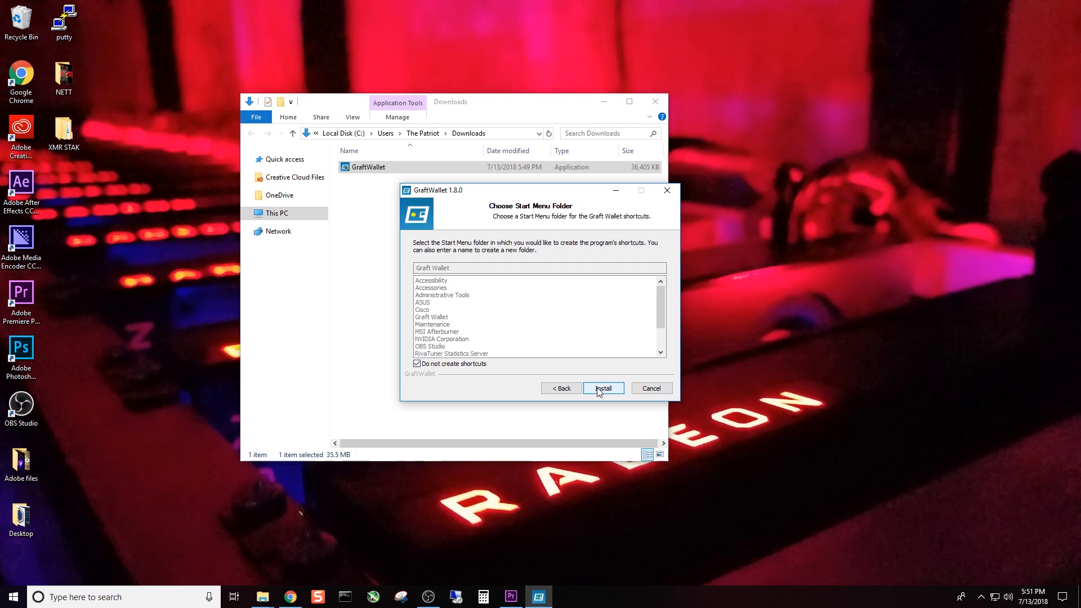
click(603, 388)
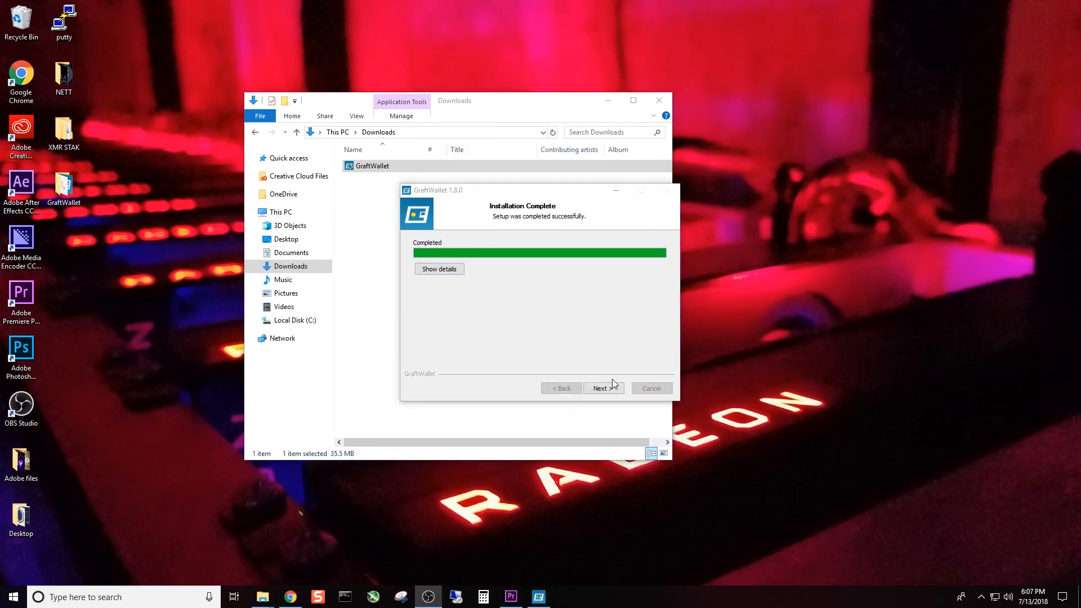
Finish setup with Create Desktop Shortcut unchecked and Start GraftWallet left checked.
click(603, 388)
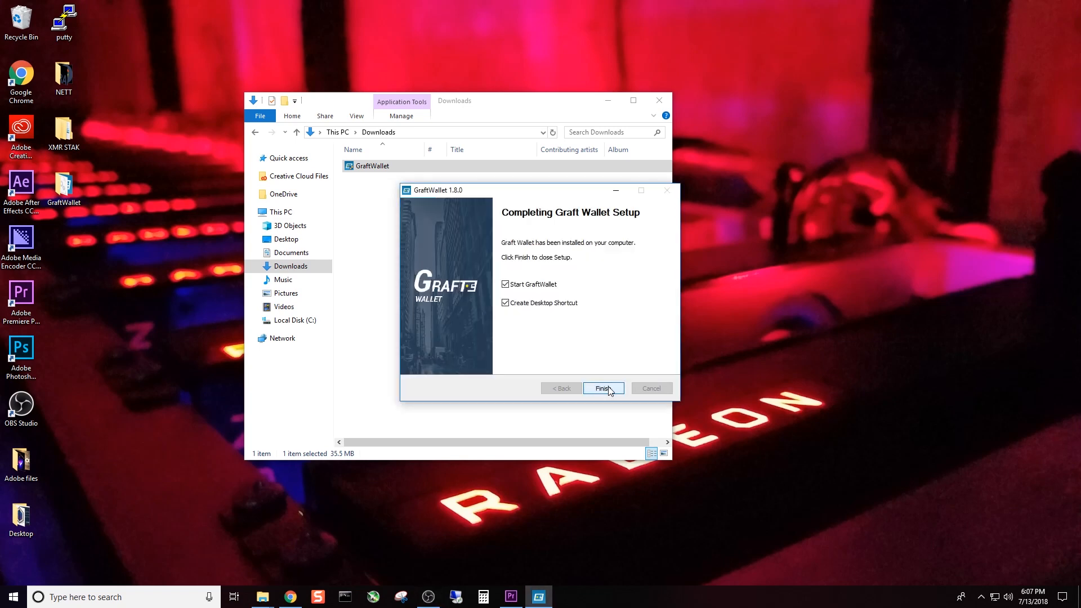
click(505, 303)
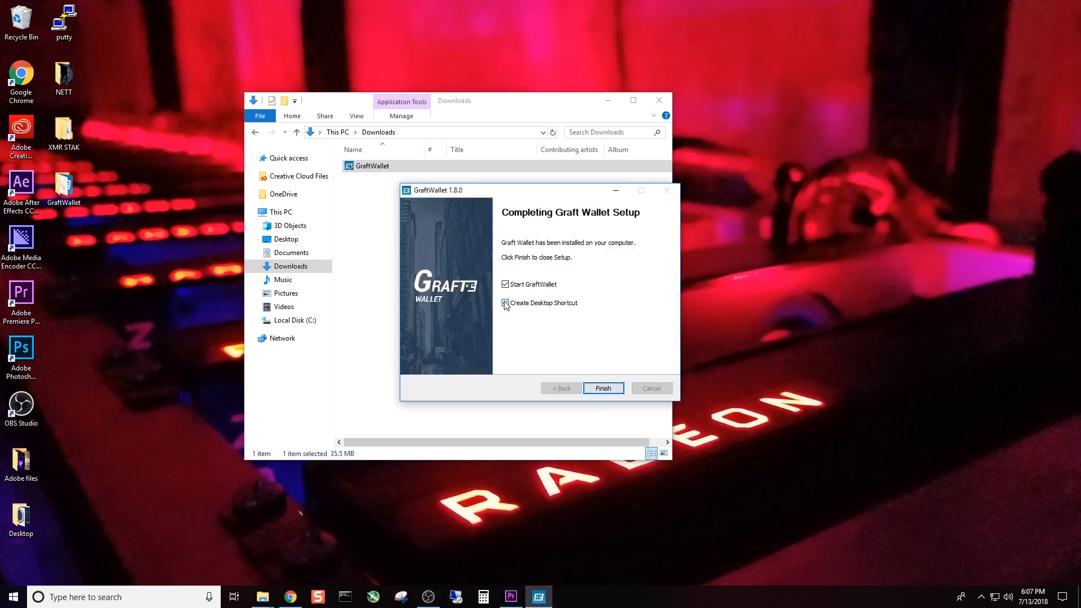
click(505, 303)
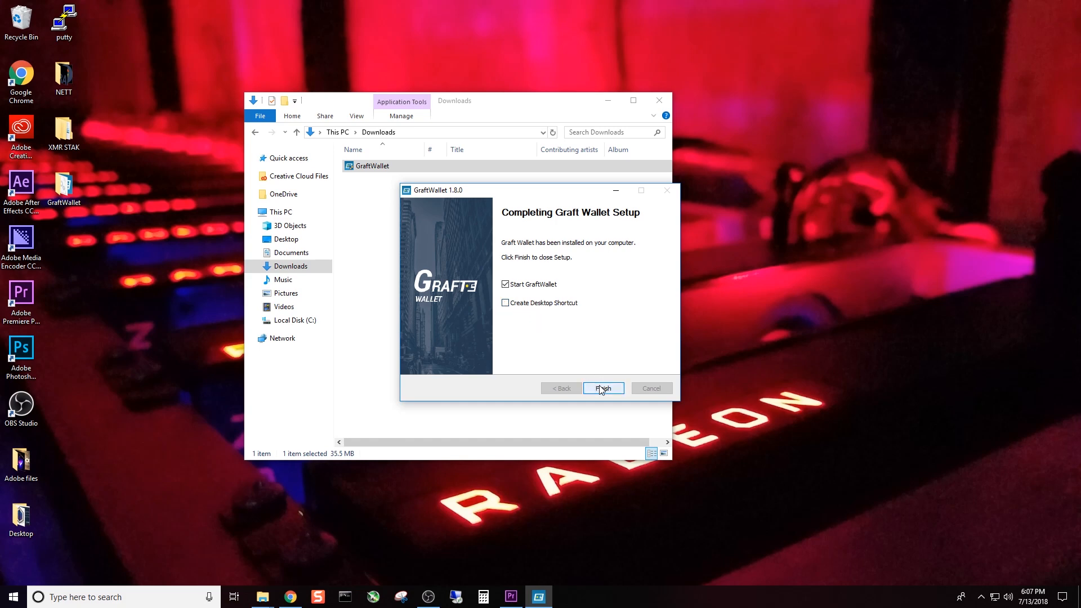
click(604, 388)
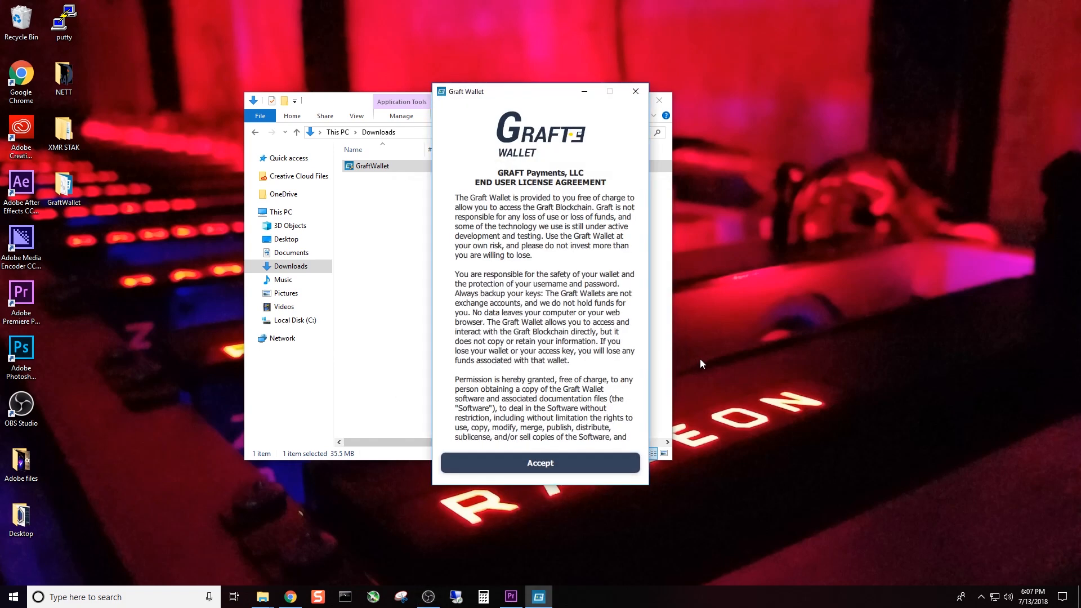
mouse_move(645, 309)
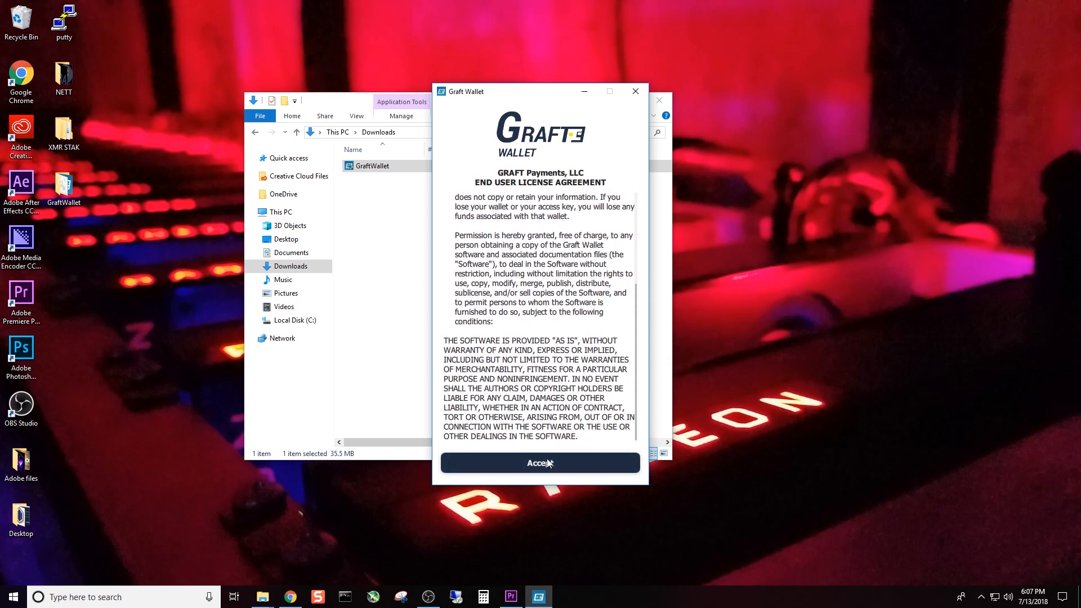
Accept the Graft Wallet EULA and confirm Mainnet as the network.
click(539, 463)
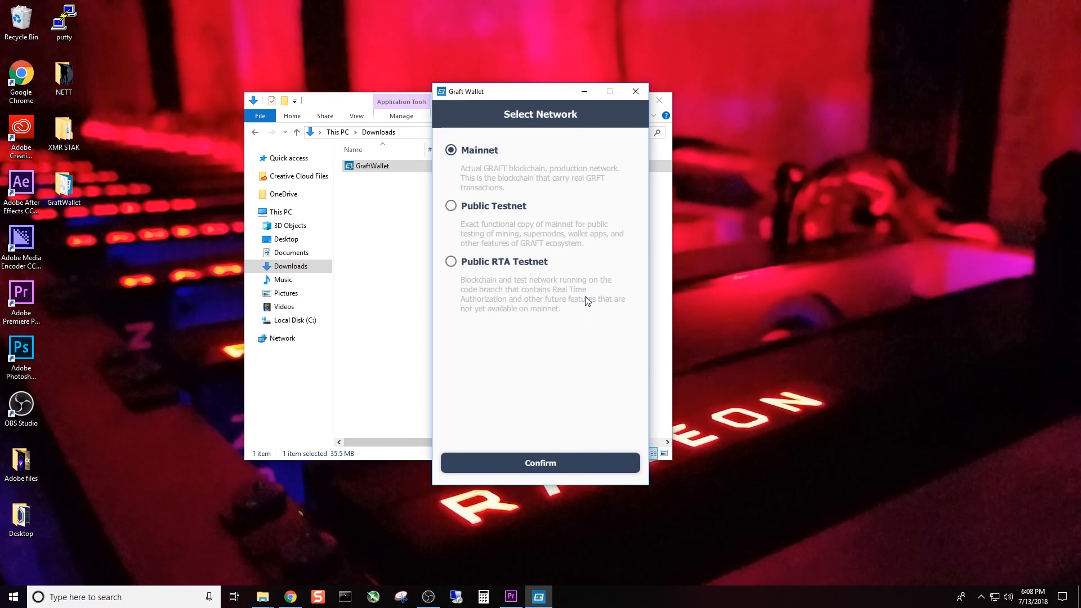
mouse_move(572, 161)
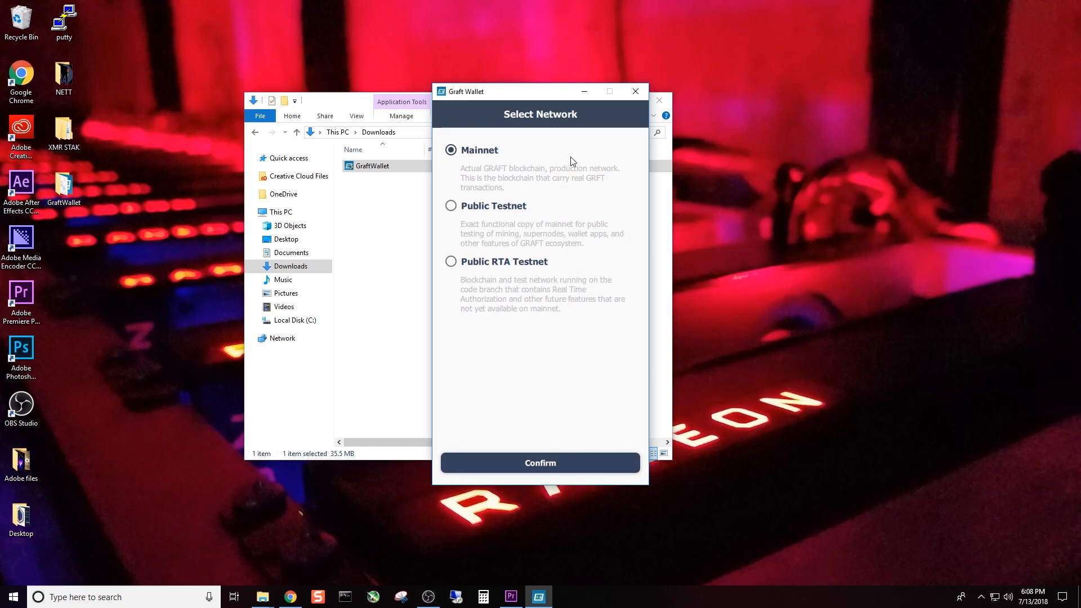
mouse_move(494, 210)
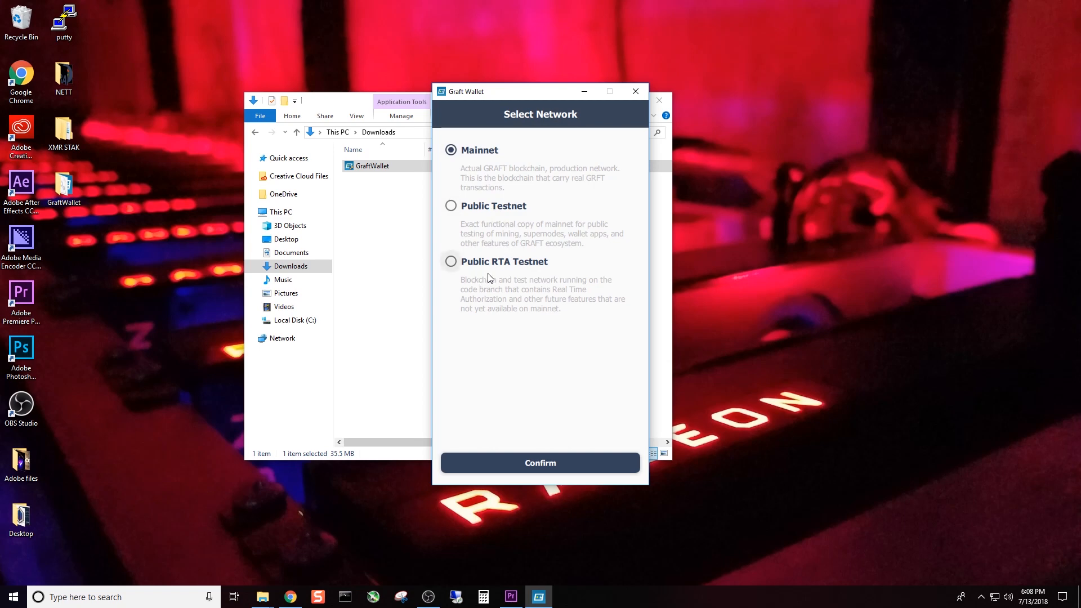
mouse_move(475, 178)
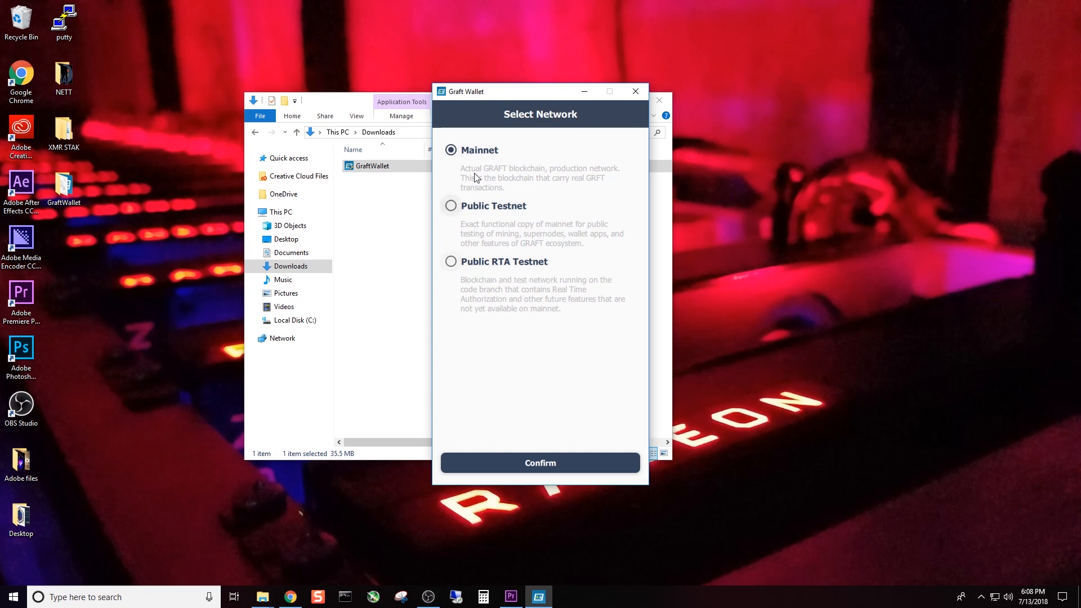
mouse_move(495, 190)
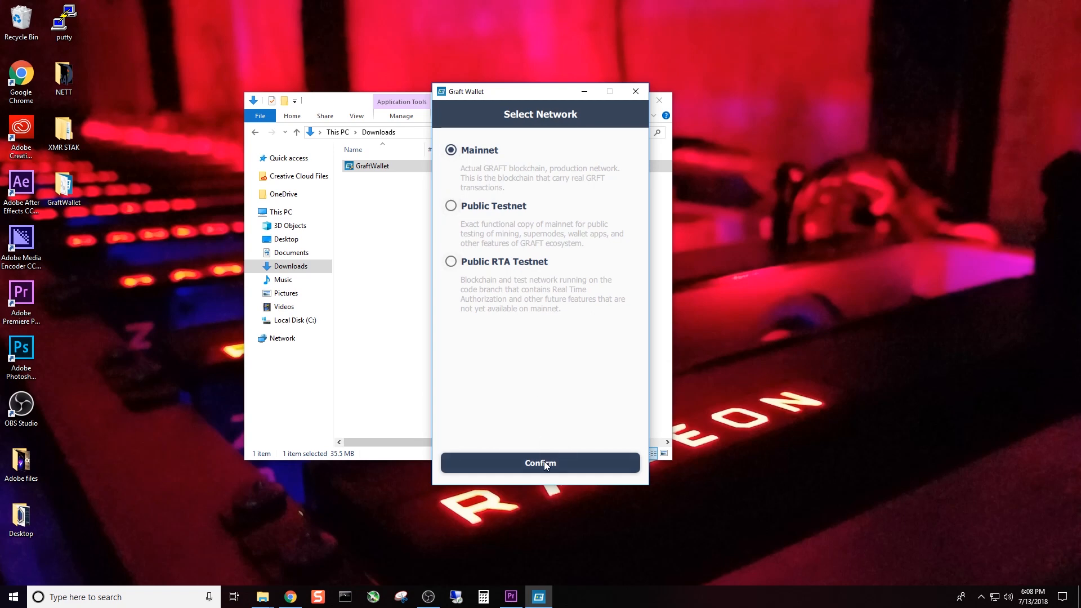
click(540, 463)
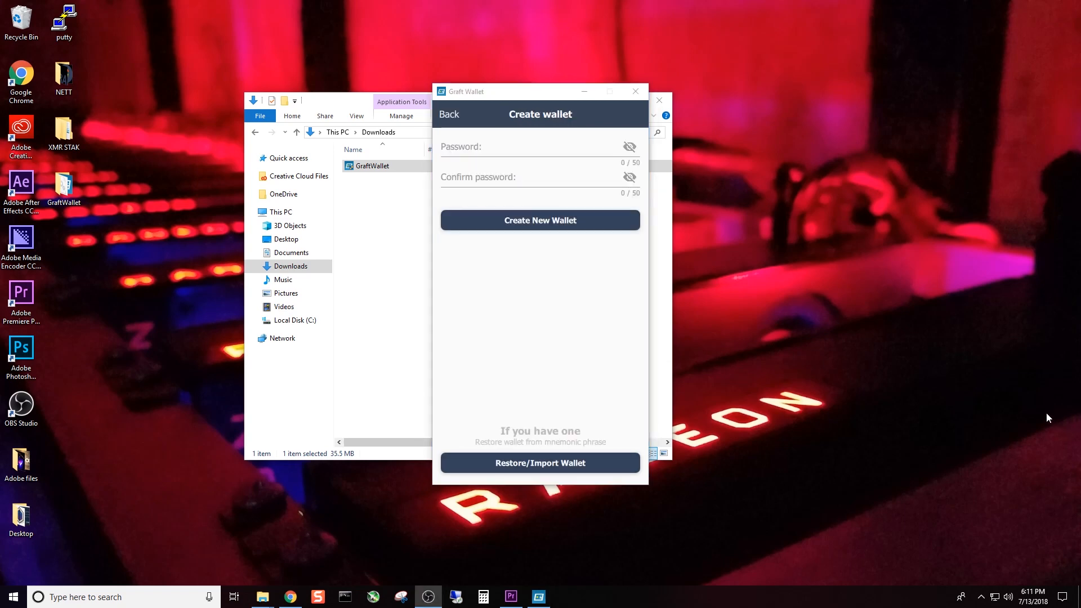
mouse_move(971, 409)
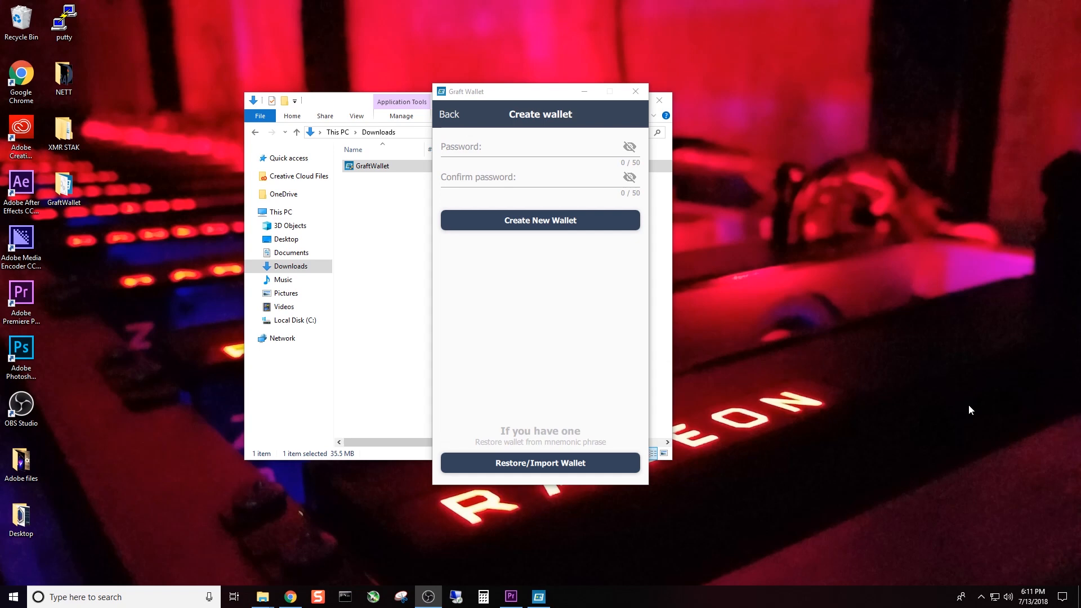
mouse_move(965, 400)
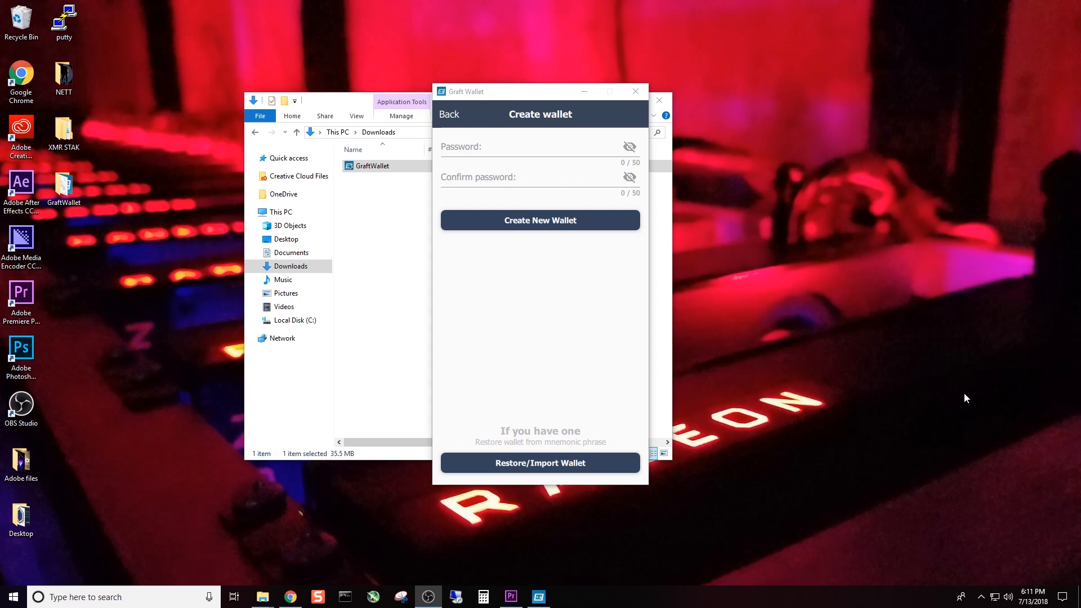
mouse_move(323, 584)
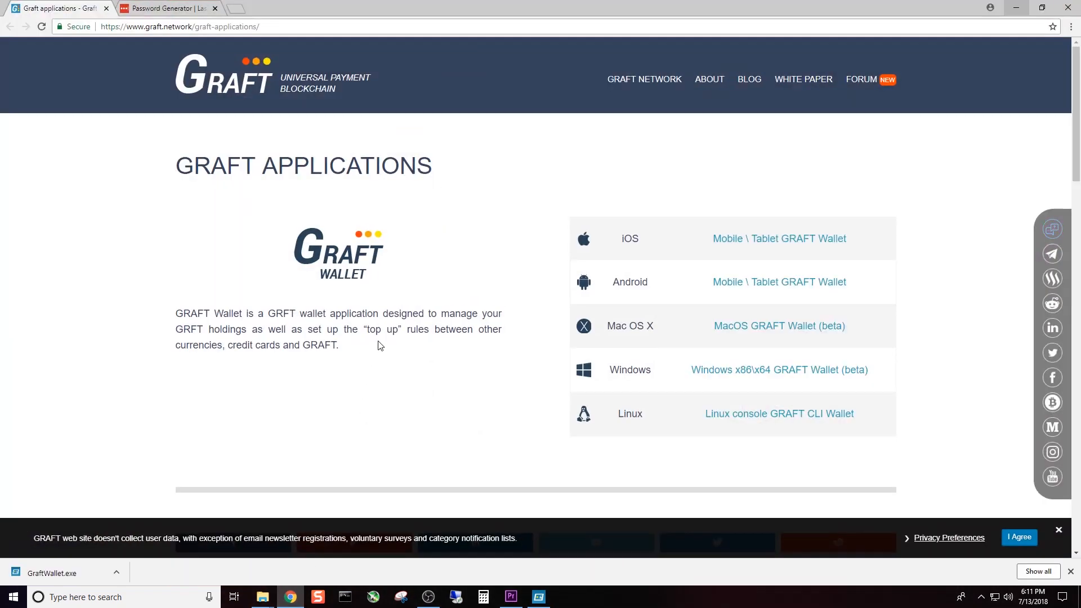
Generate a 30-character all-character-types password in LastPass, copy it, and decline the sign-up offer.
click(168, 9)
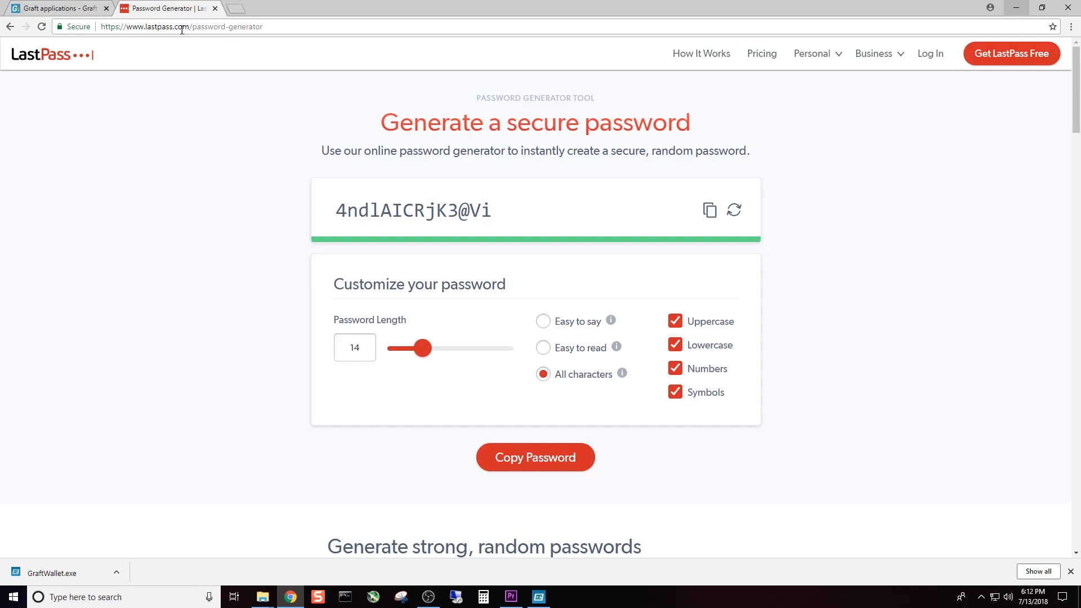
mouse_move(157, 108)
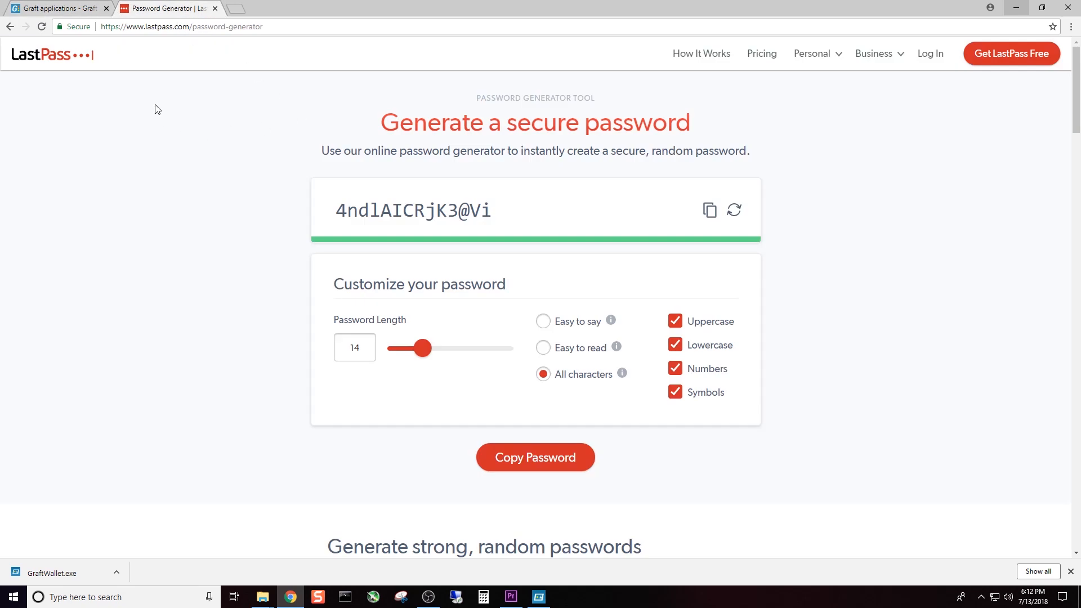
mouse_move(169, 110)
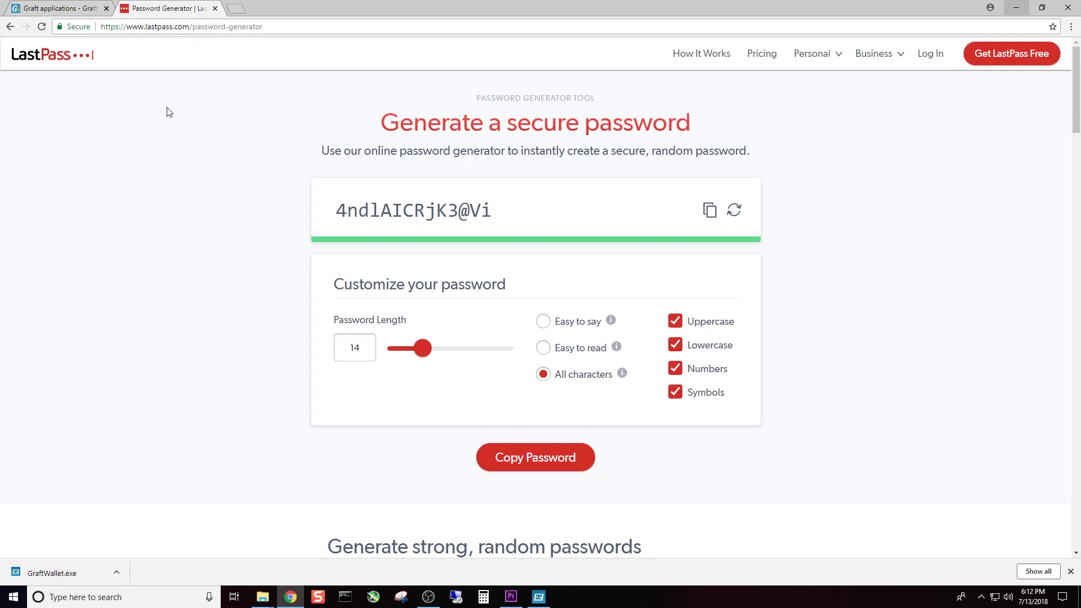
mouse_move(237, 132)
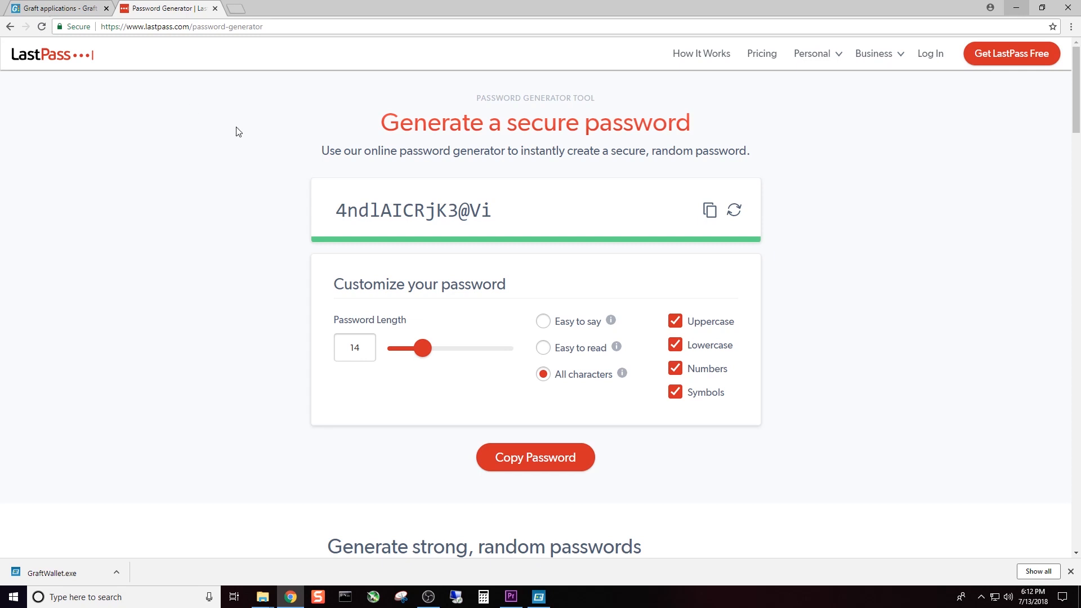
mouse_move(318, 188)
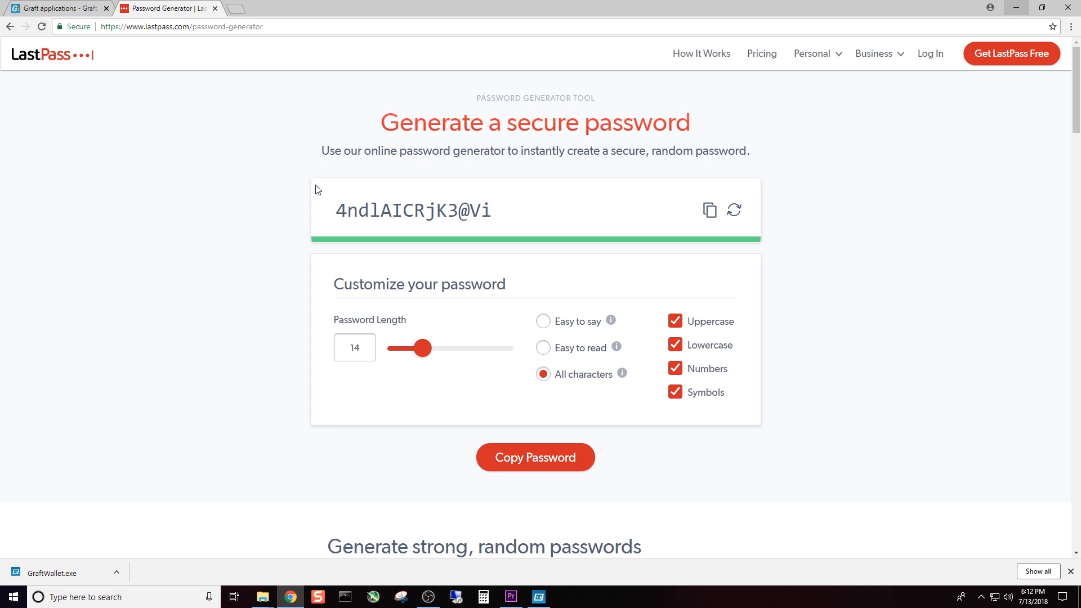
mouse_move(570, 334)
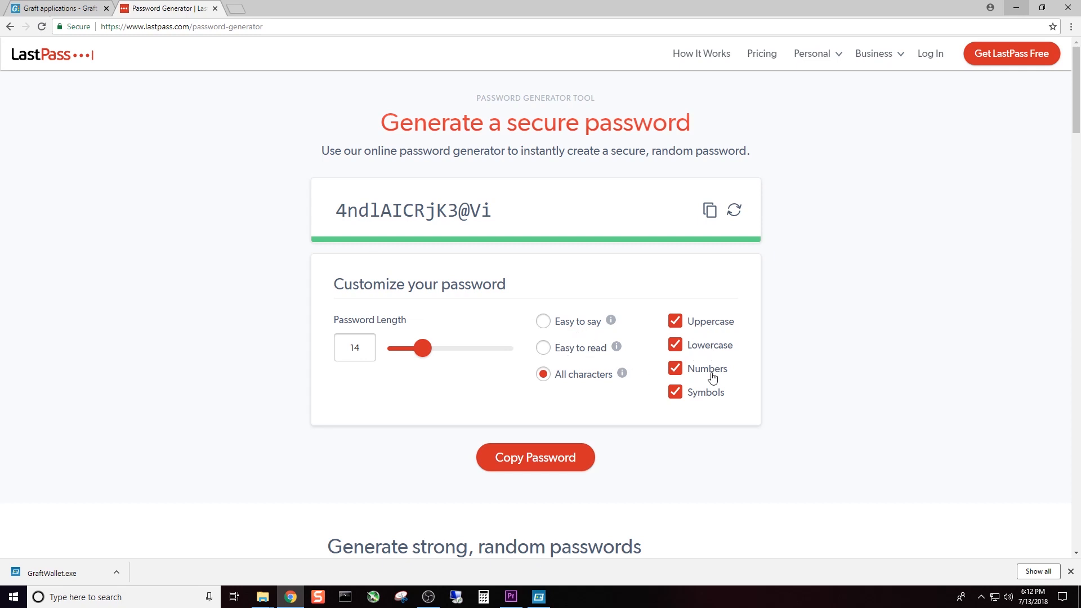
mouse_move(692, 414)
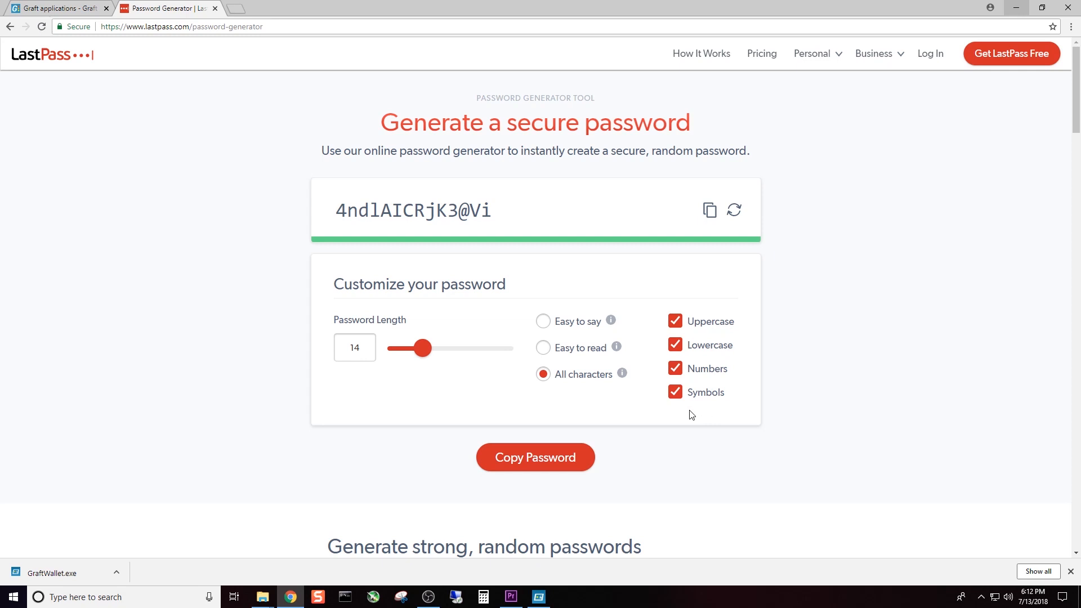
drag(424, 348, 434, 348)
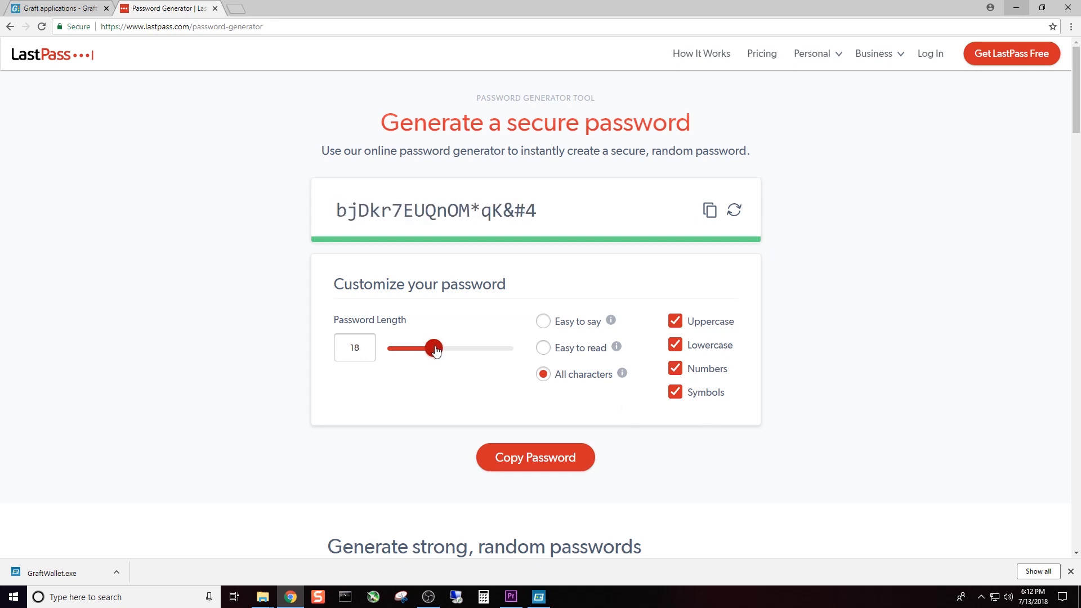
drag(434, 348, 457, 348)
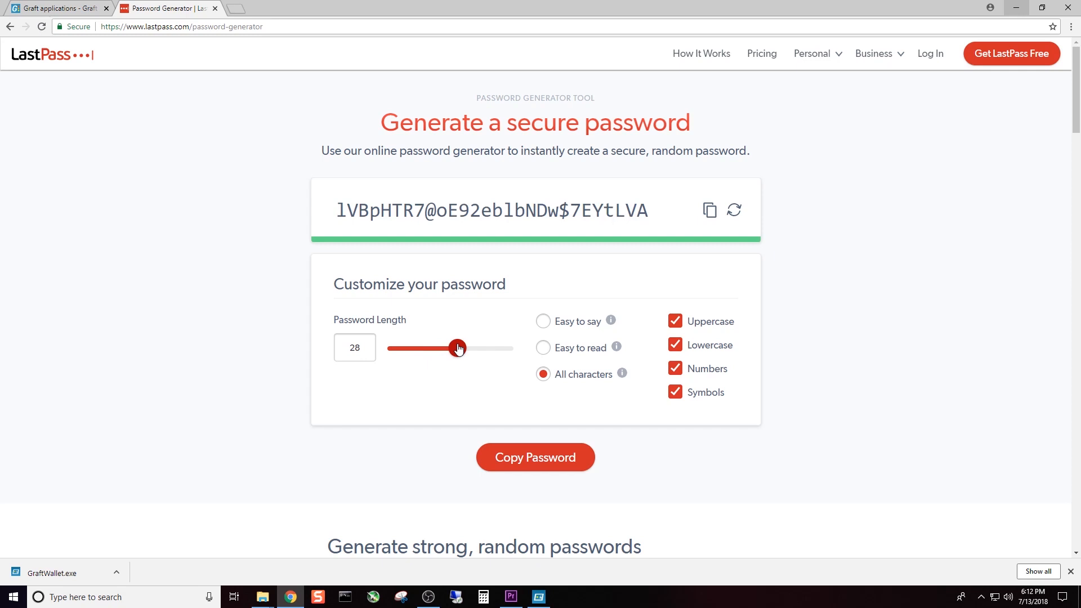
drag(458, 348, 462, 348)
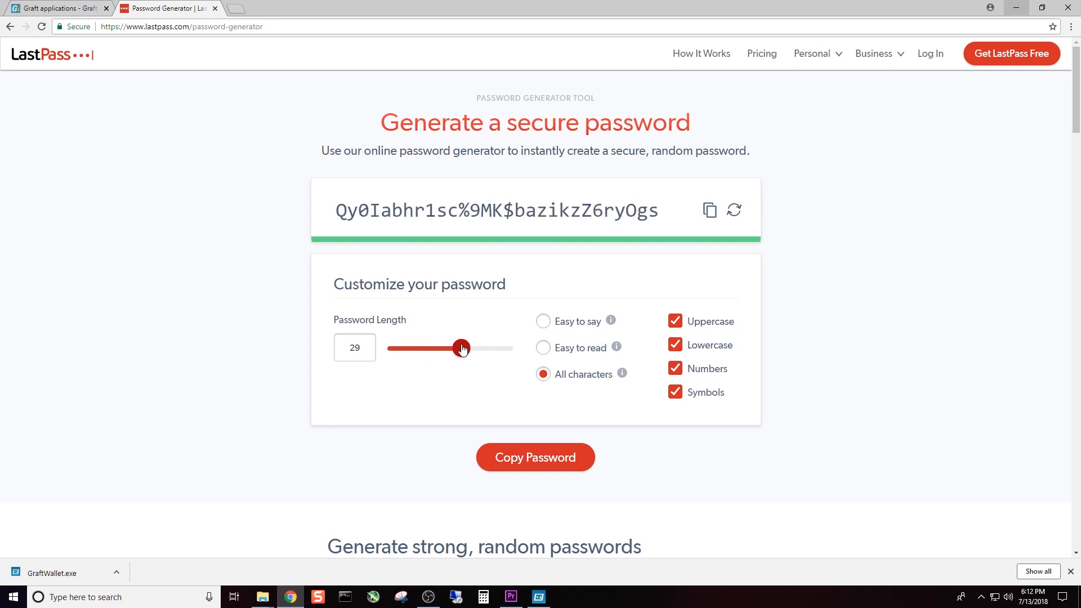
drag(460, 348, 464, 348)
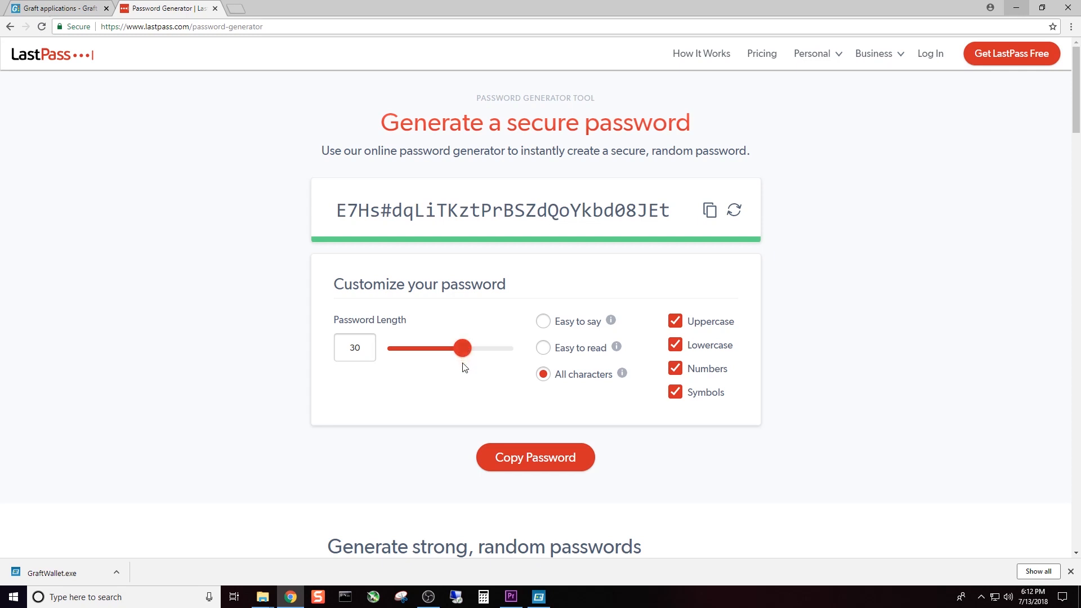
click(355, 348)
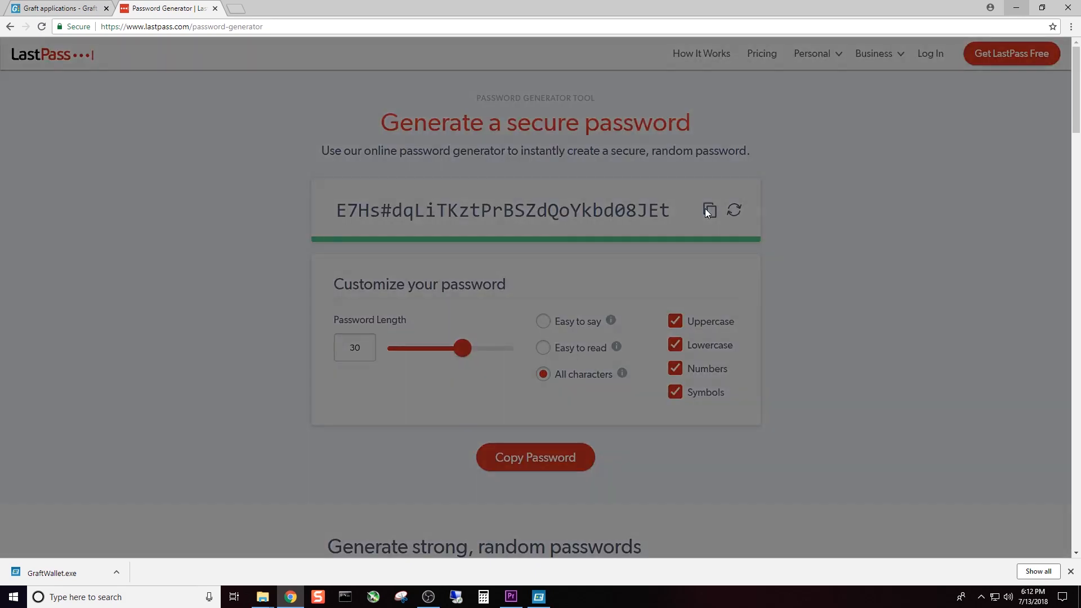
click(710, 210)
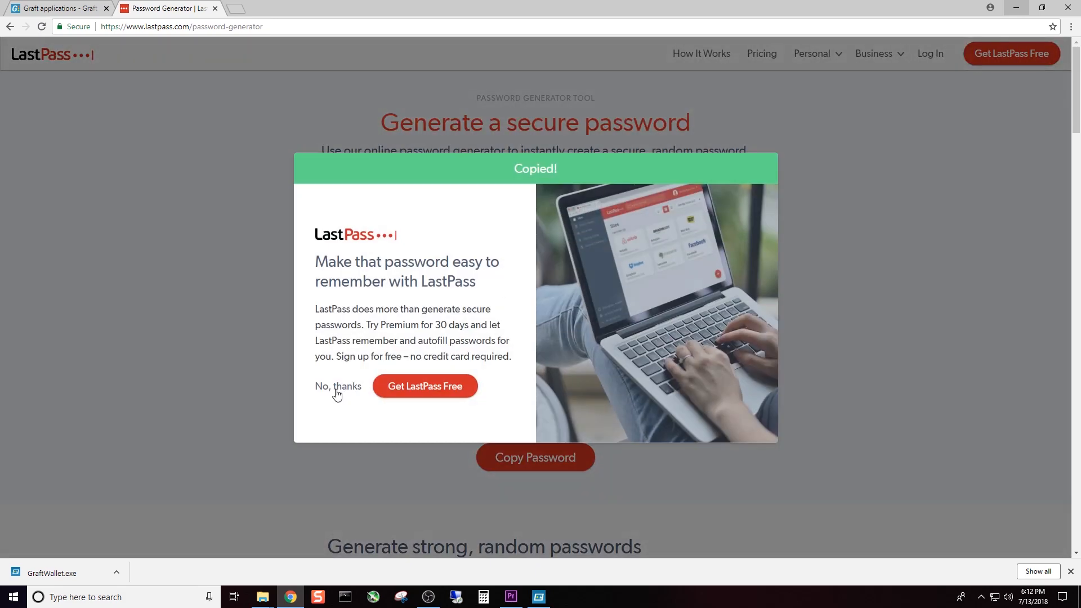
click(338, 386)
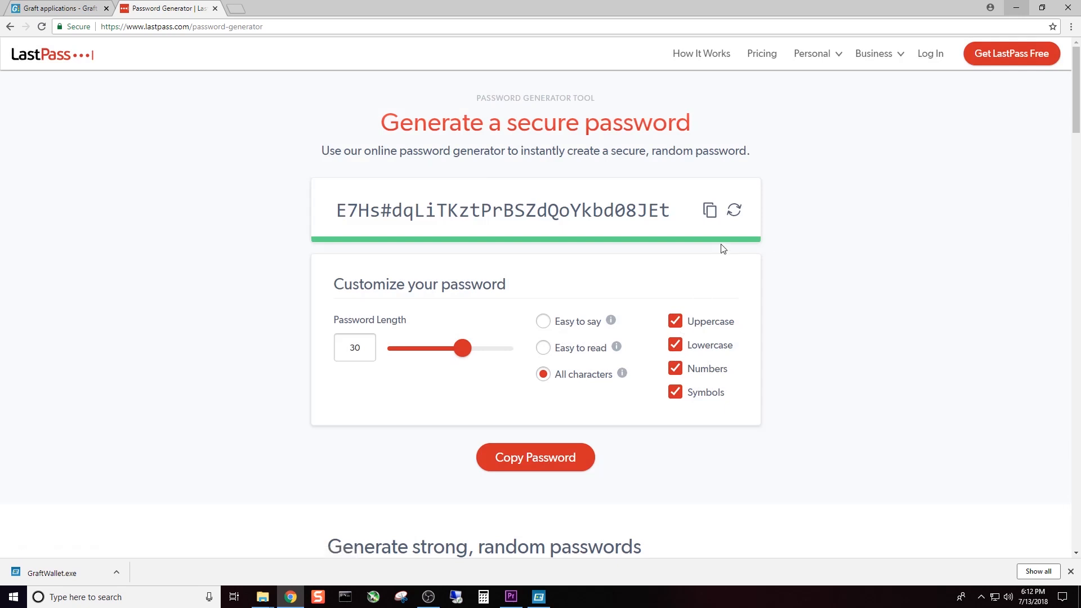
mouse_move(1016, 16)
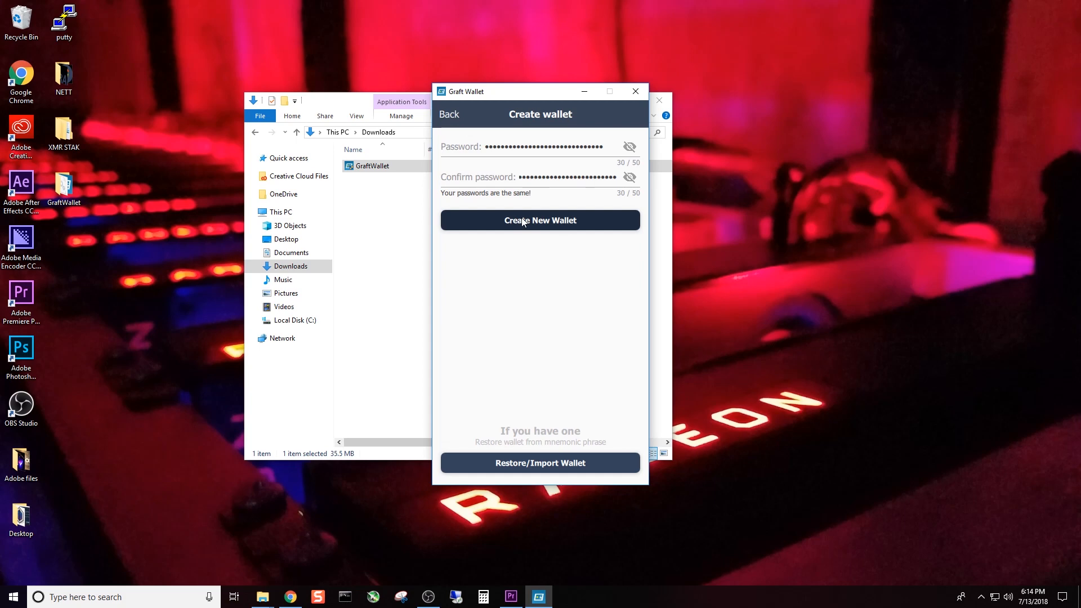
Create the new wallet with the entered password to reveal its 25-word mnemonic.
click(540, 220)
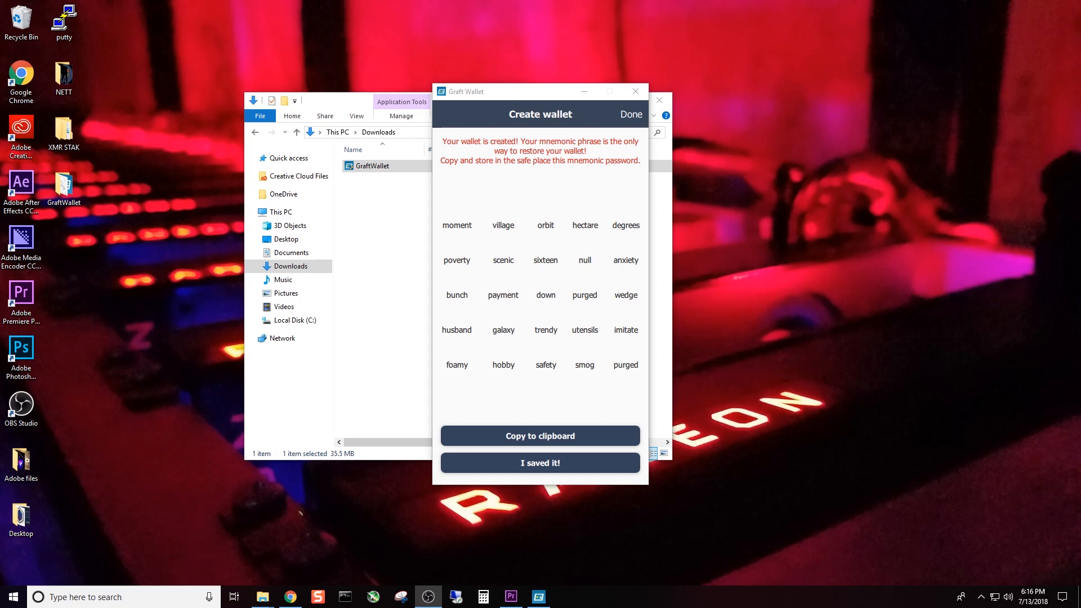
mouse_move(572, 328)
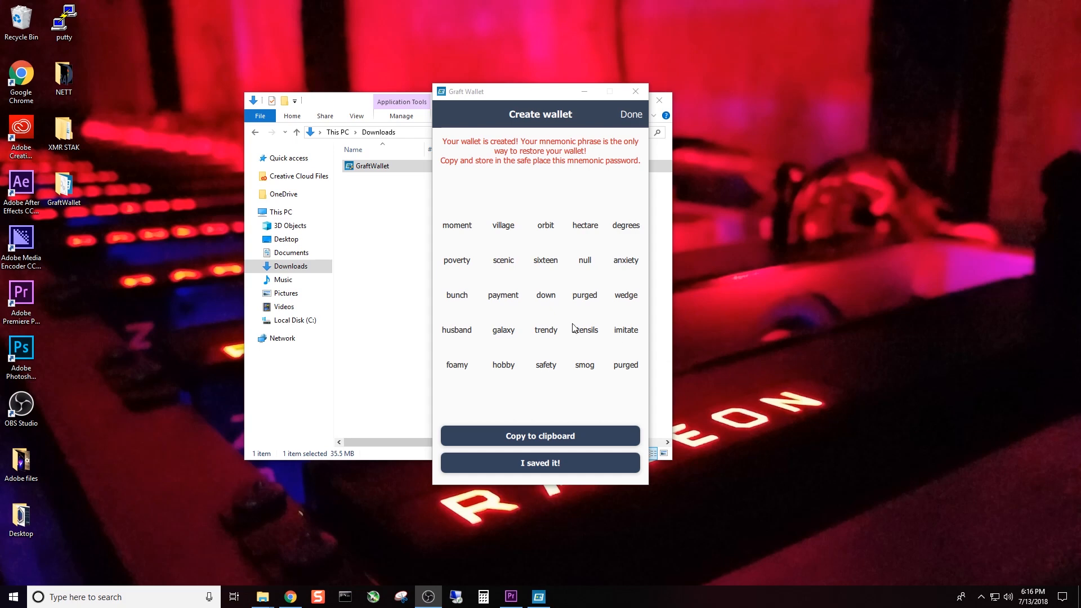
mouse_move(849, 410)
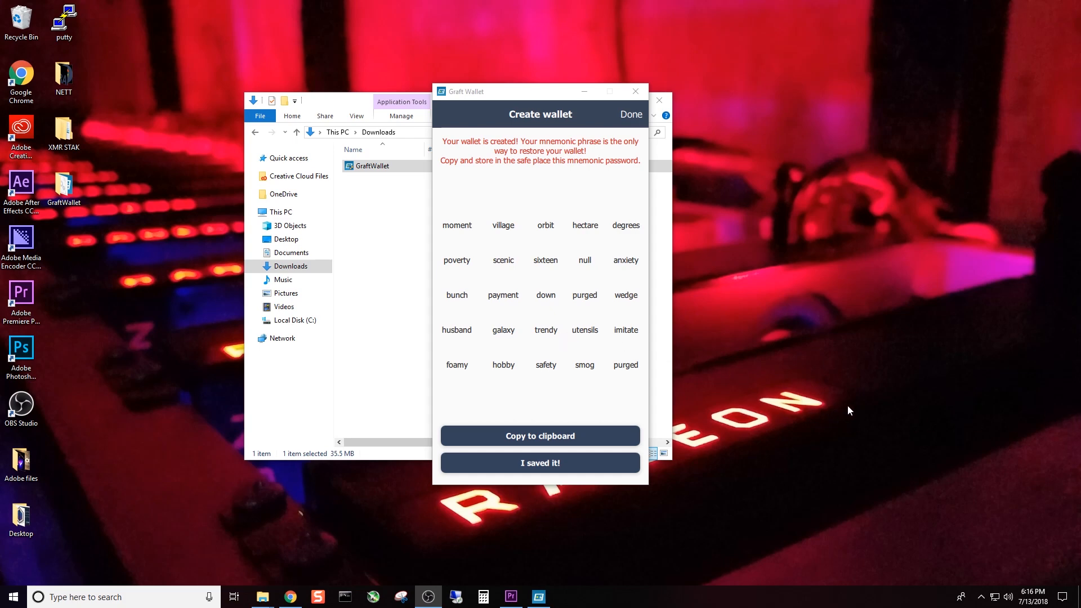
mouse_move(851, 408)
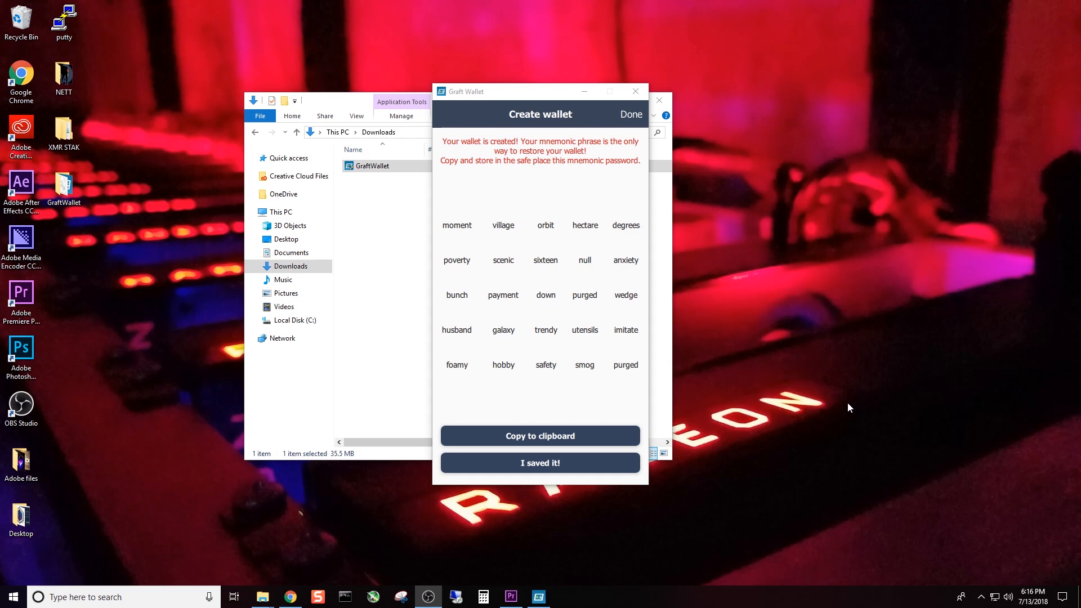
mouse_move(624, 327)
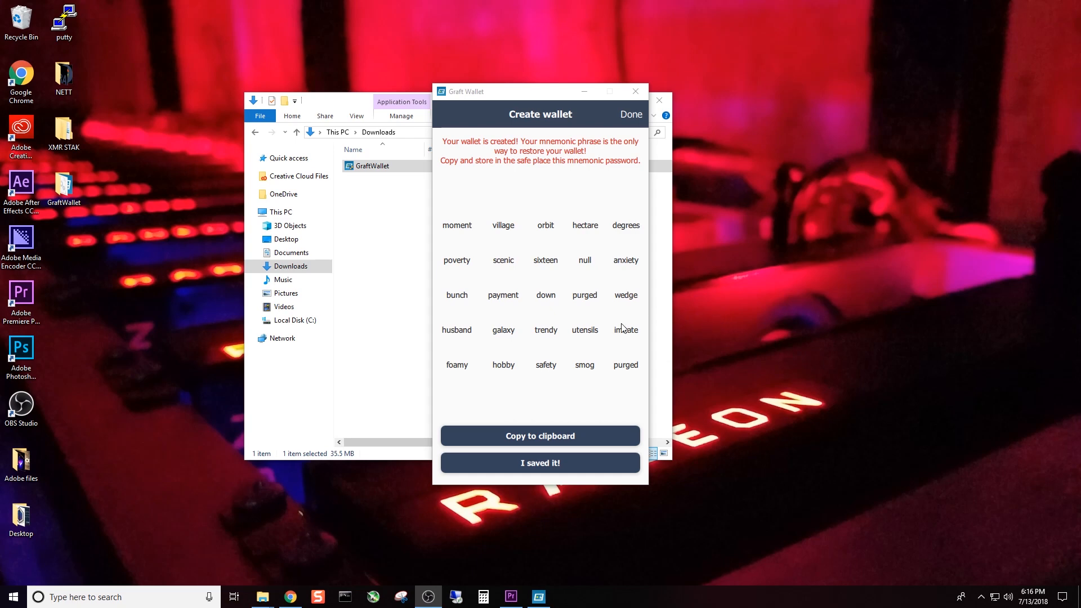
mouse_move(627, 326)
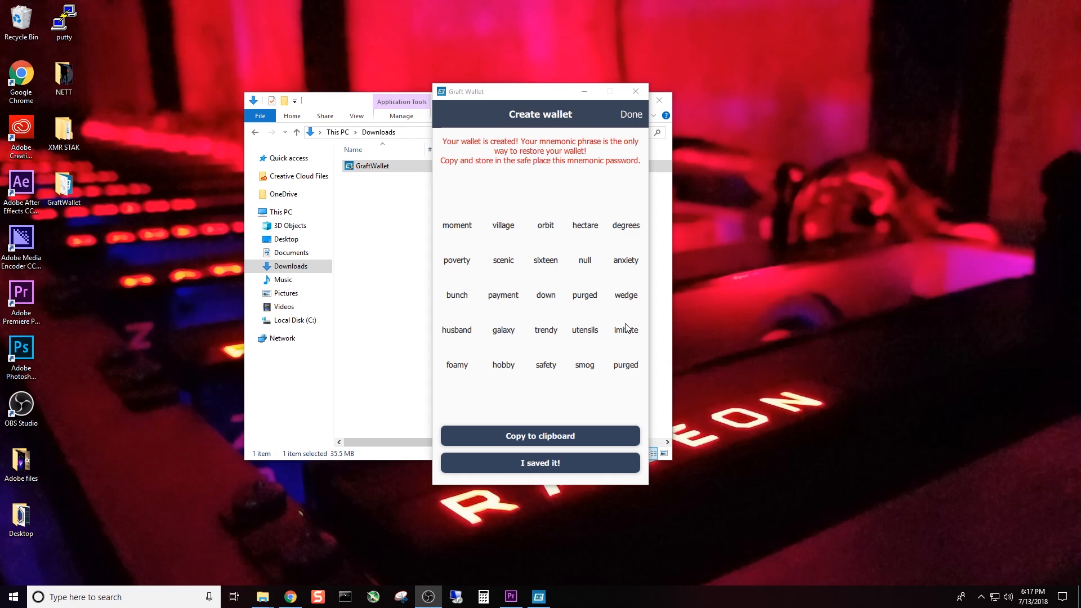
mouse_move(664, 360)
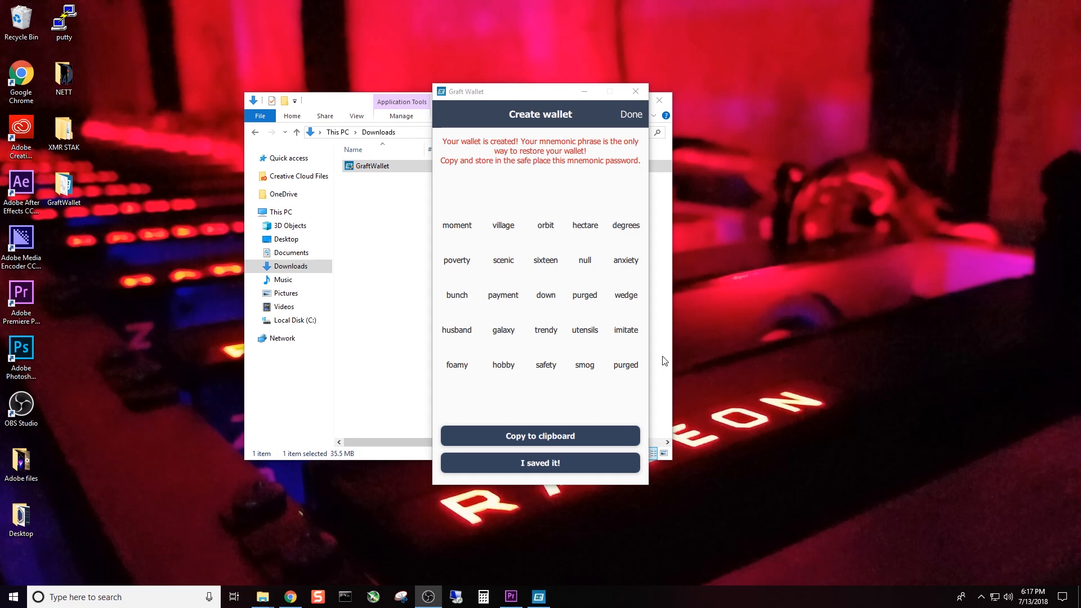
mouse_move(558, 452)
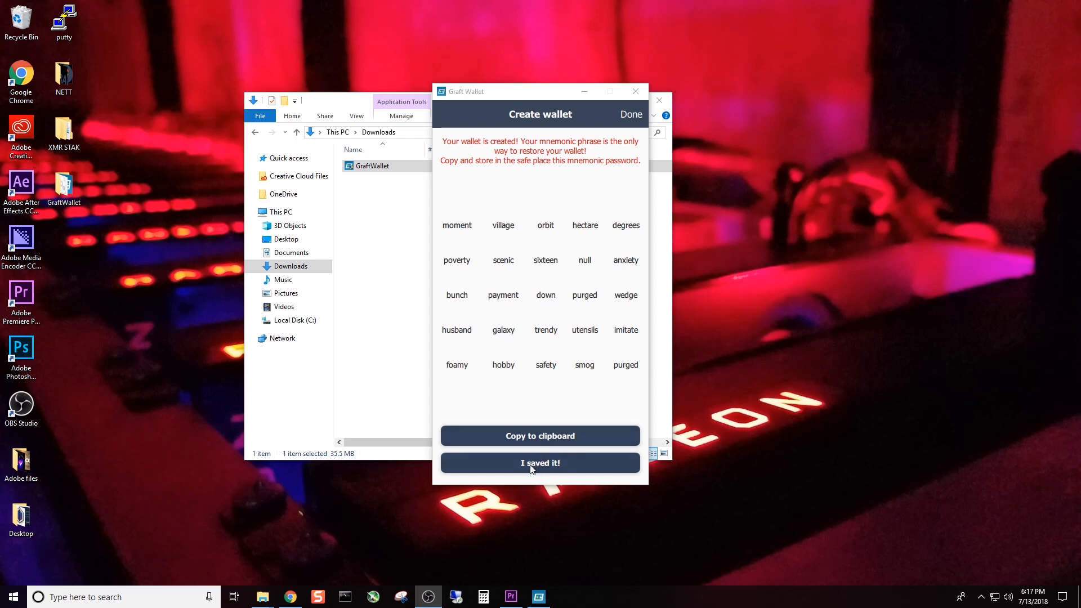
mouse_move(556, 469)
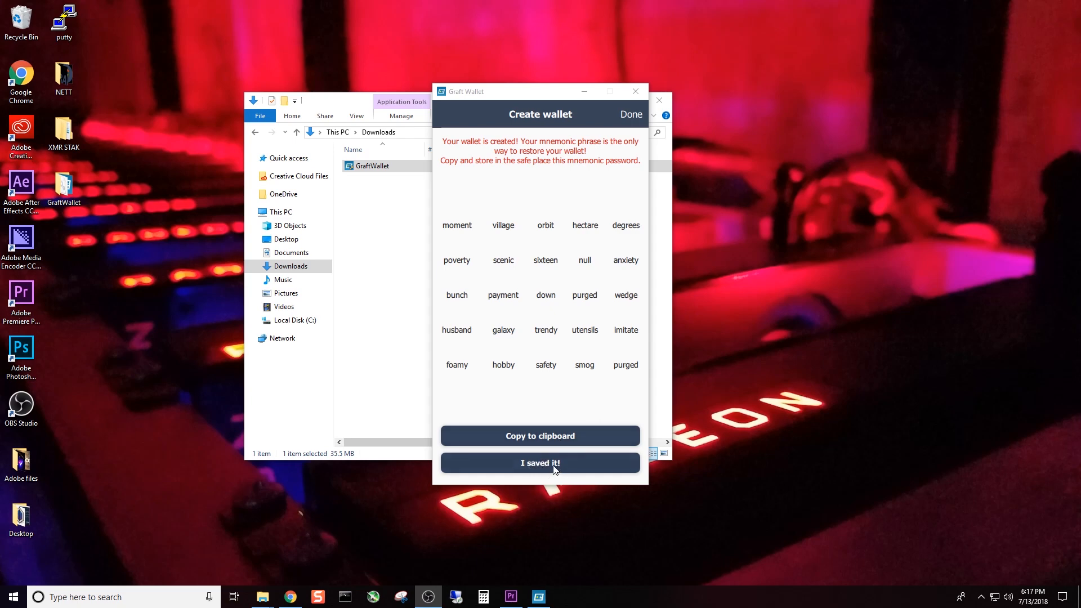
Confirm 'I saved it!' to reach the zero-balance Mainnet Wallet screen.
click(540, 462)
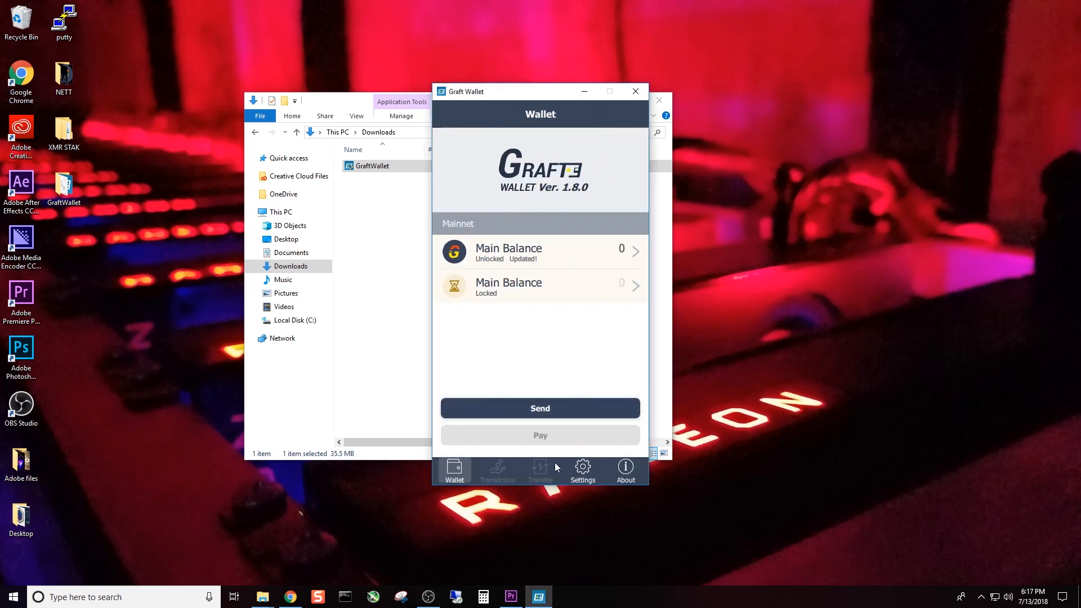
mouse_move(575, 299)
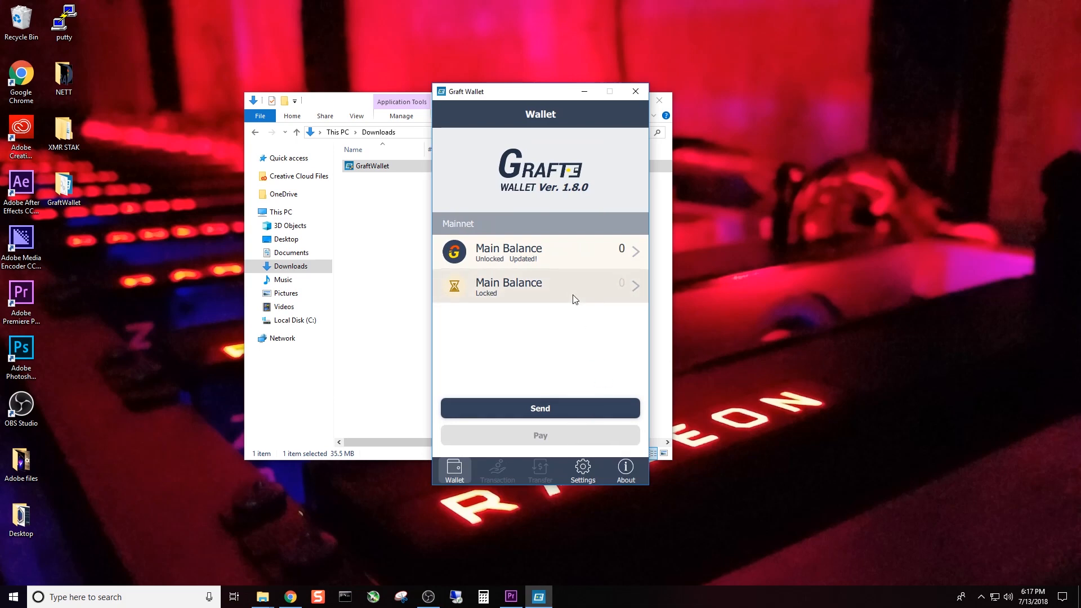
mouse_move(523, 287)
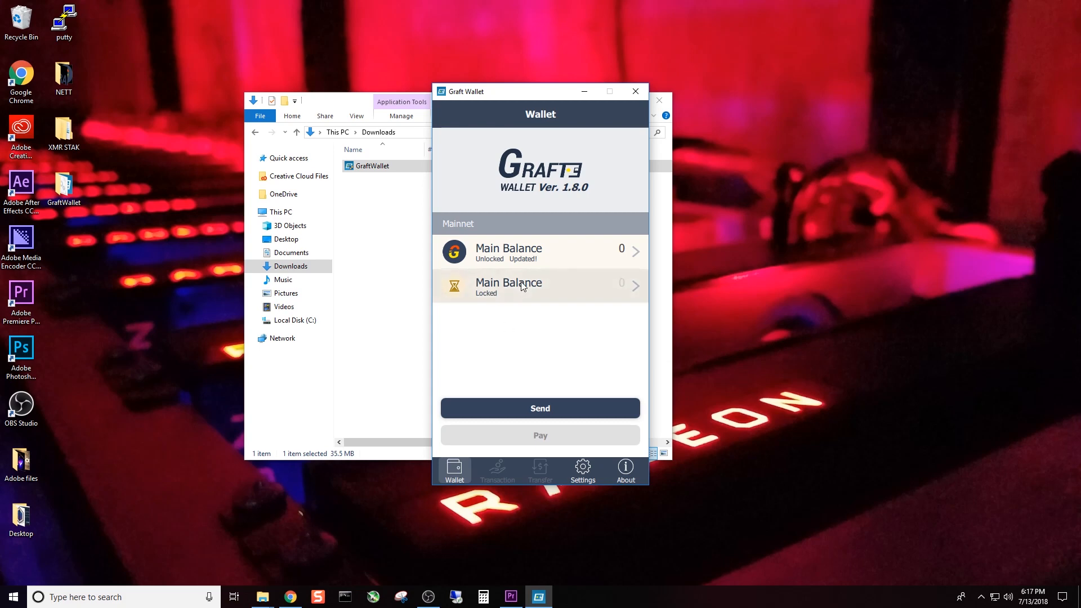
Open the Main Balance row to display the receiving address and QR code.
click(540, 252)
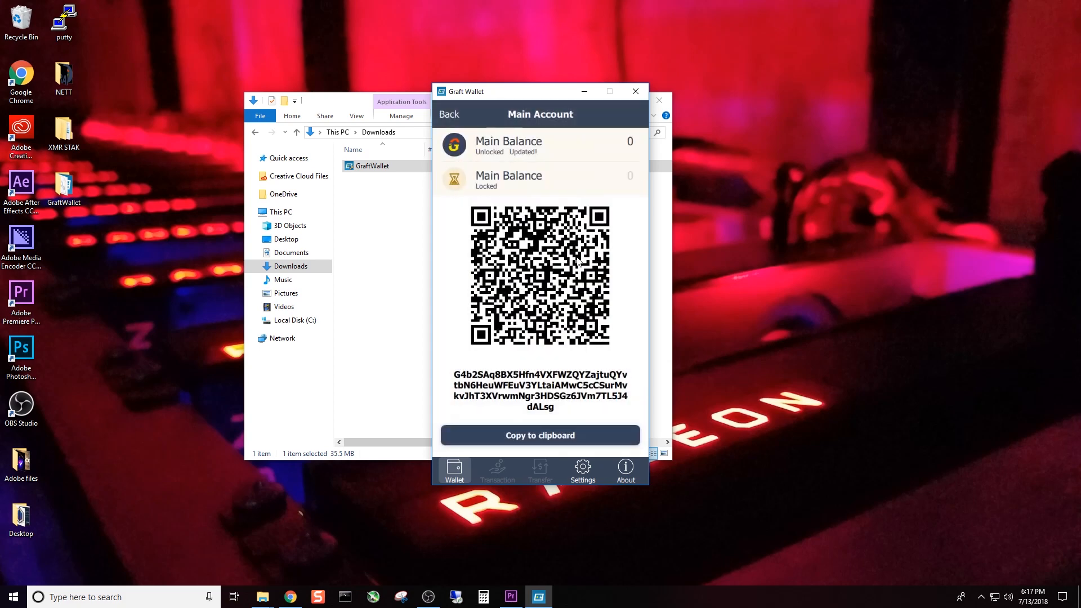
mouse_move(521, 168)
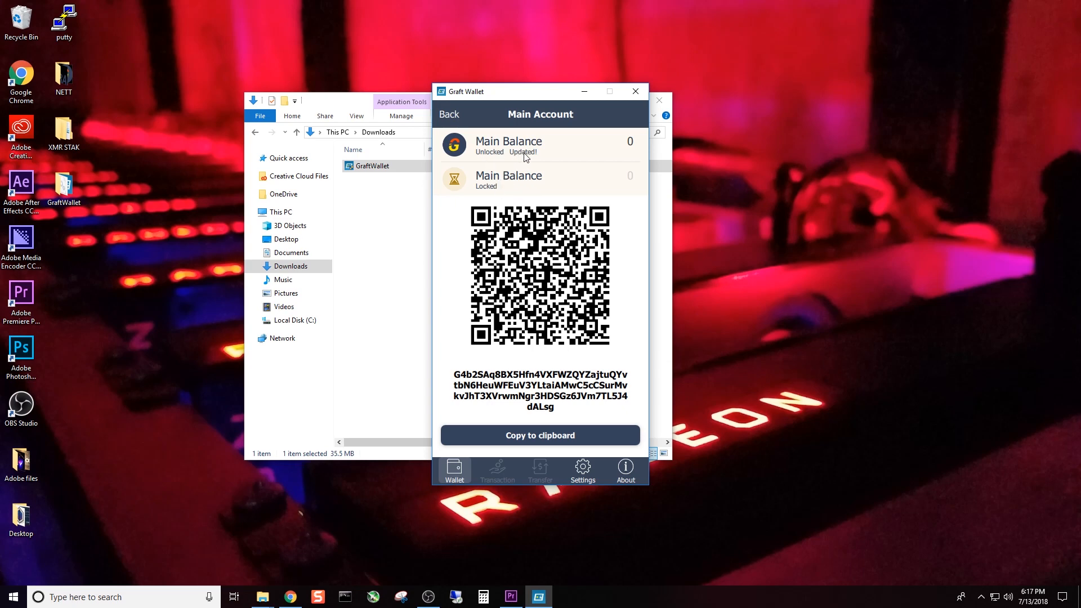
mouse_move(536, 161)
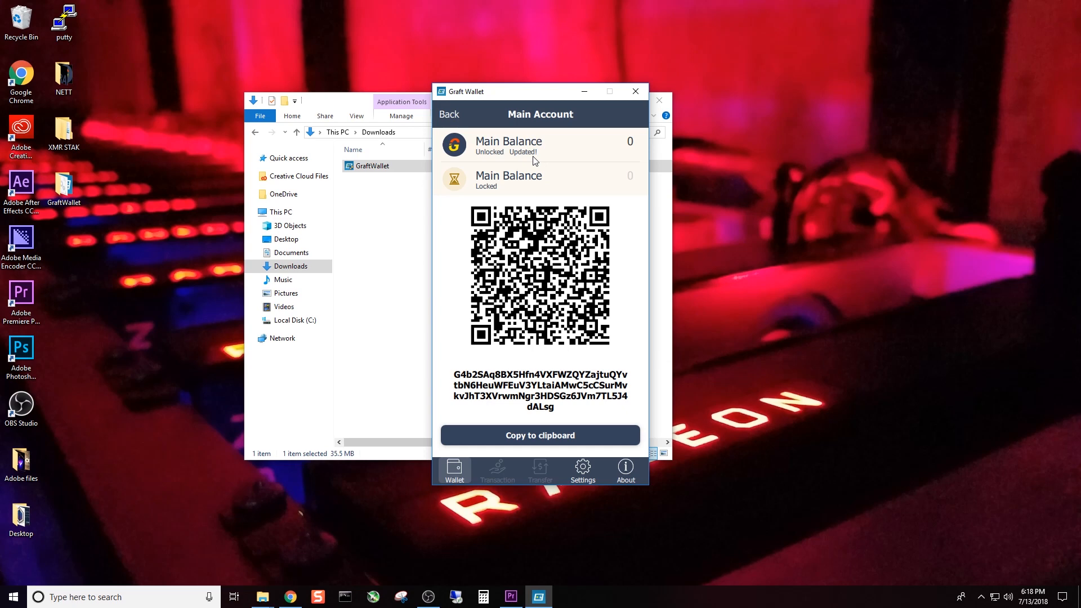
mouse_move(546, 411)
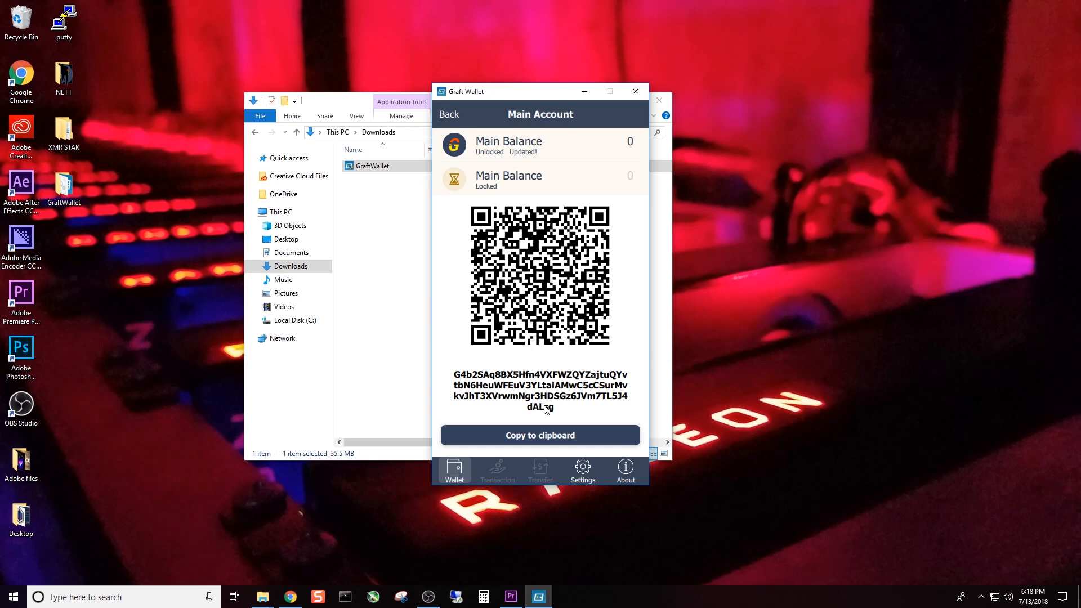
mouse_move(557, 411)
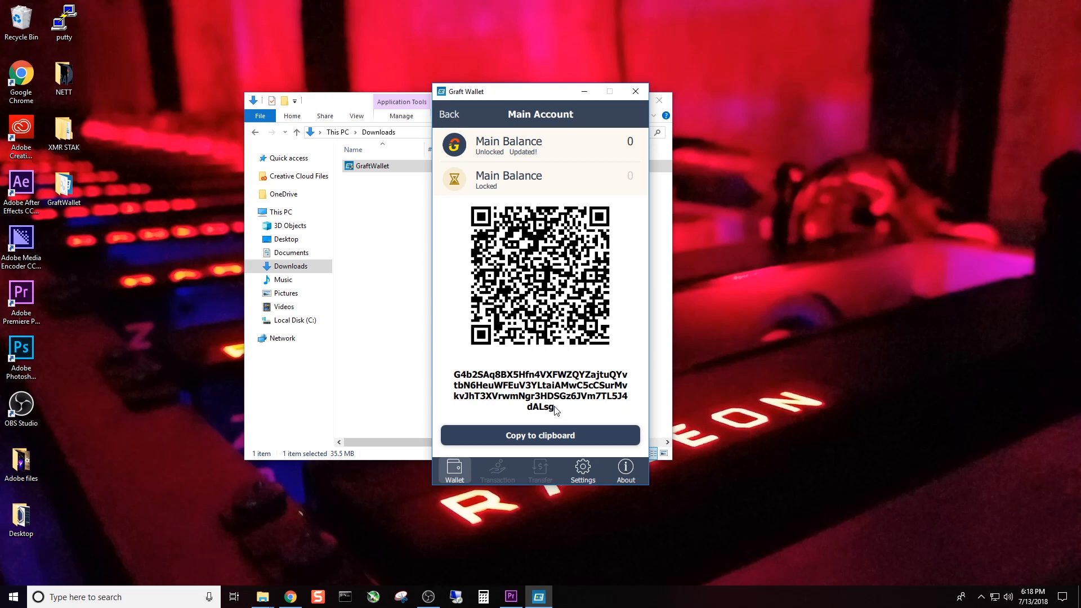
mouse_move(544, 441)
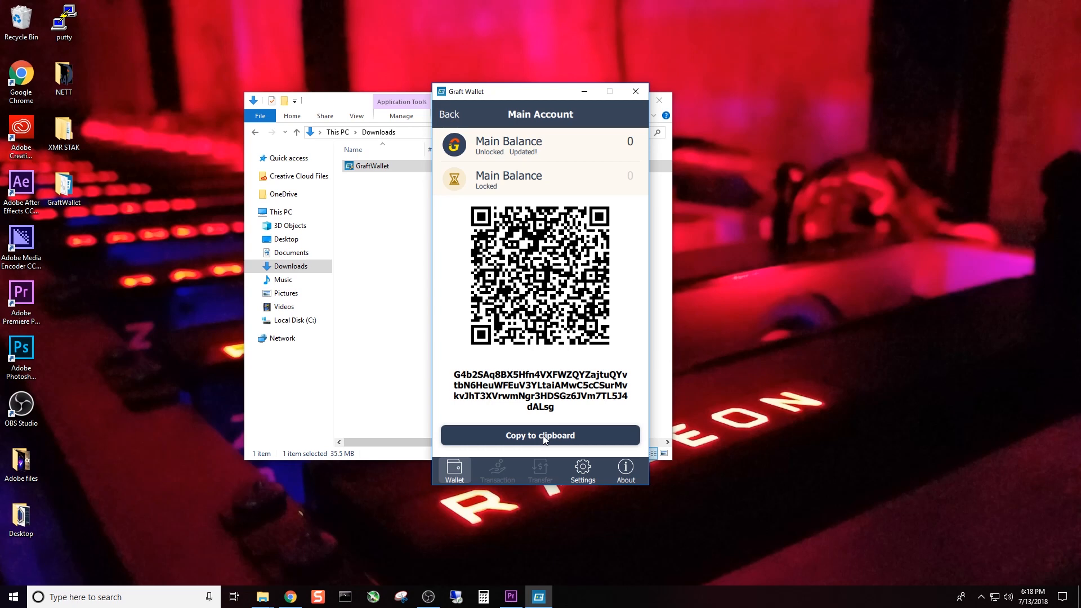
mouse_move(731, 370)
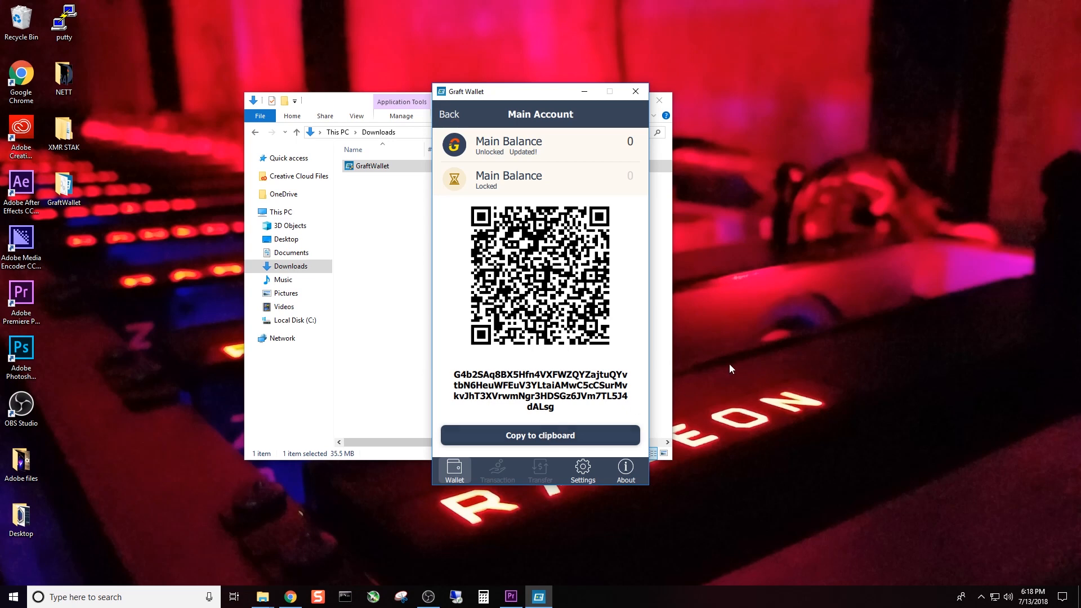